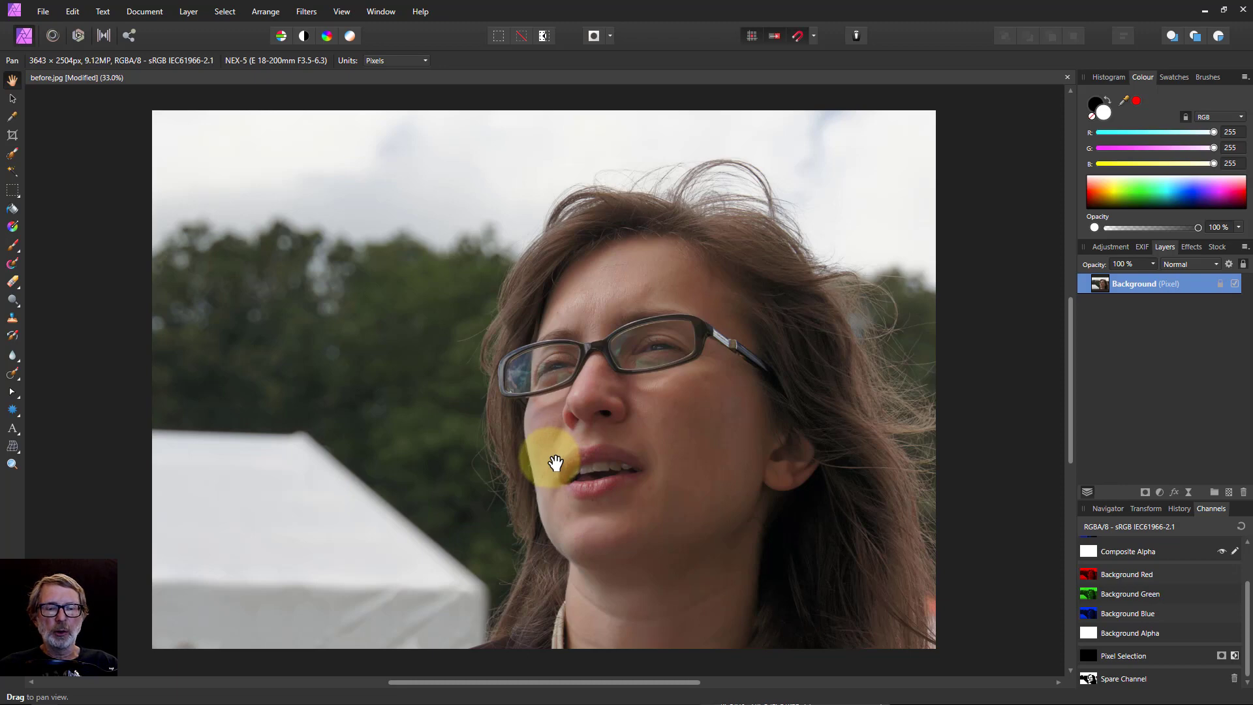
Step: Pan around the portrait and select its highlight tonal range — sky, tent and bright hair
left_click_drag(555, 462, 592, 456)
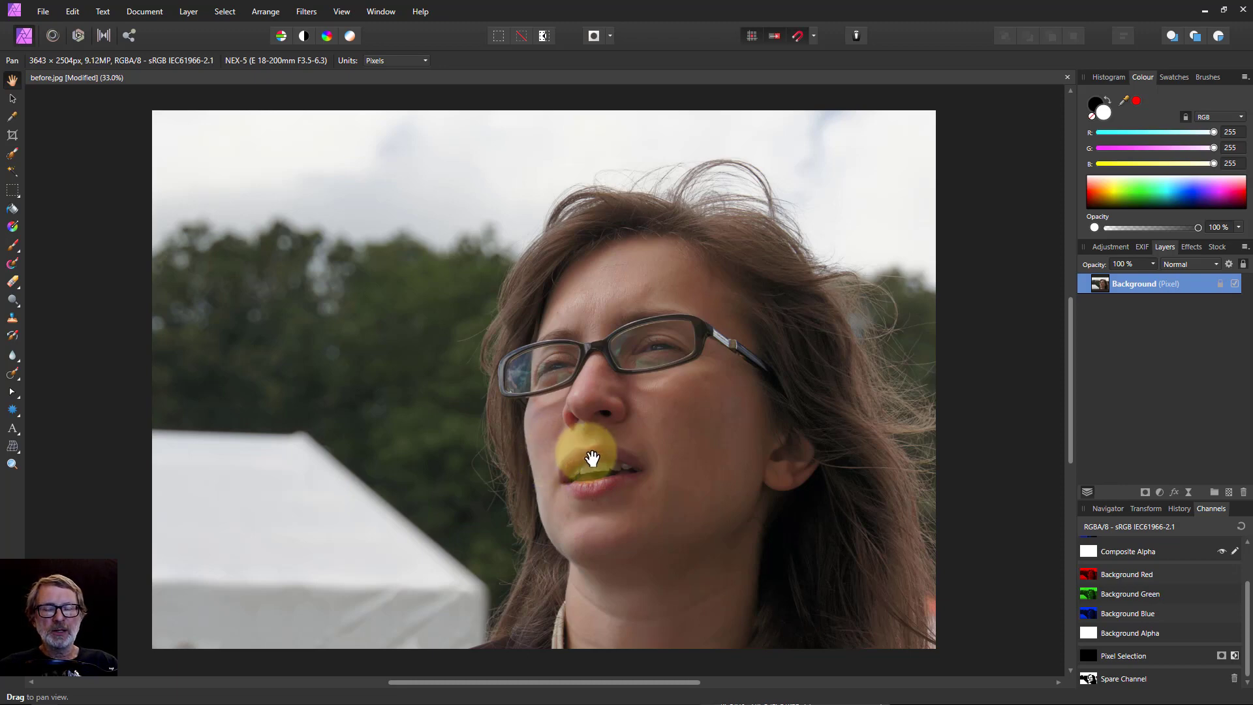
left_click_drag(587, 455, 572, 508)
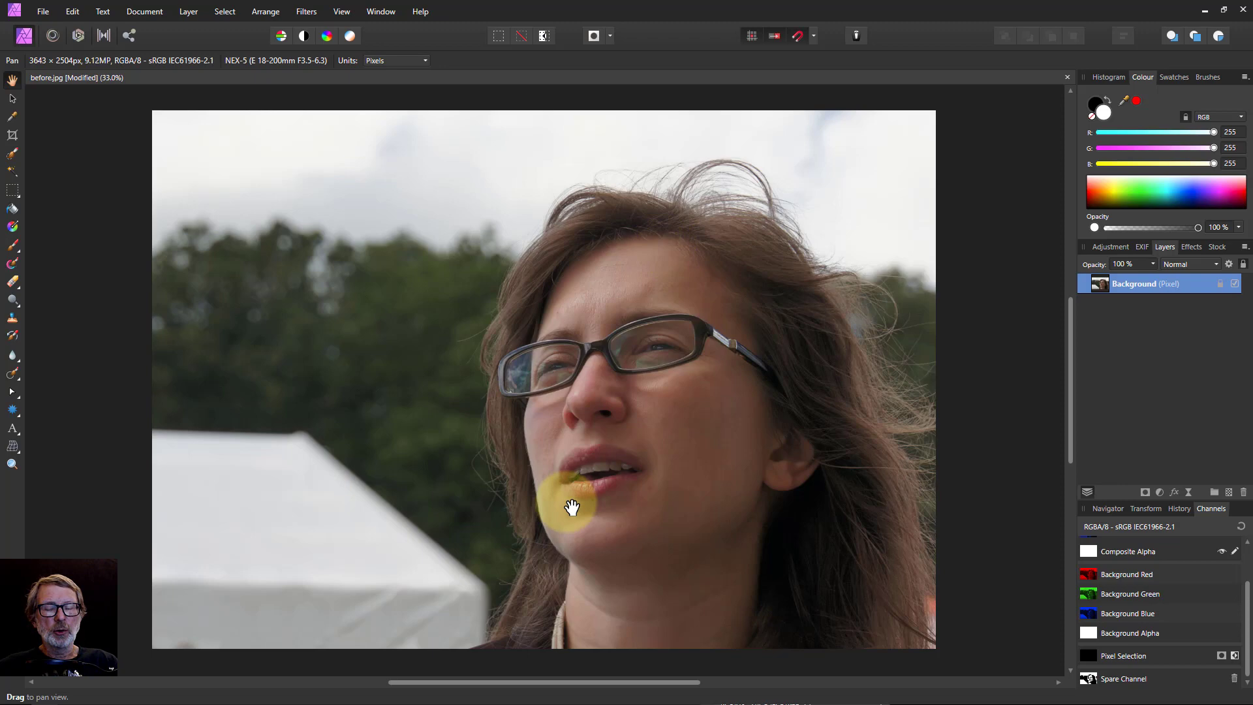
left_click_drag(567, 508, 669, 366)
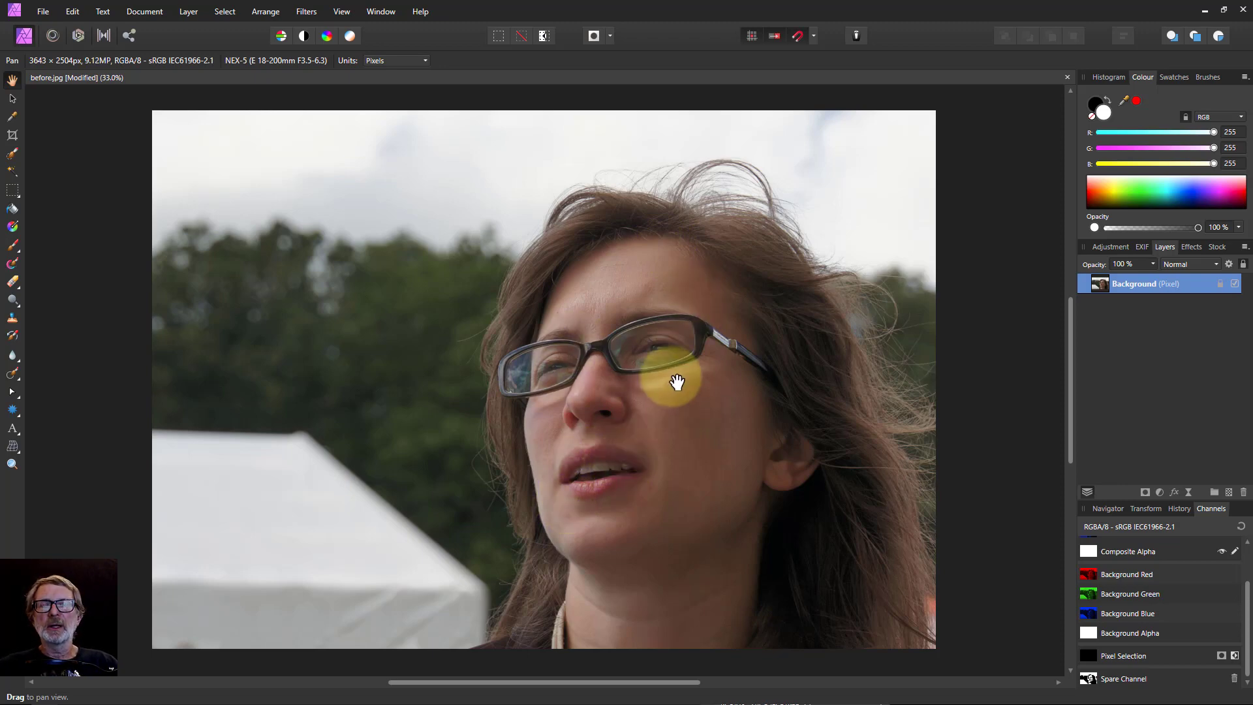
left_click_drag(677, 381, 643, 392)
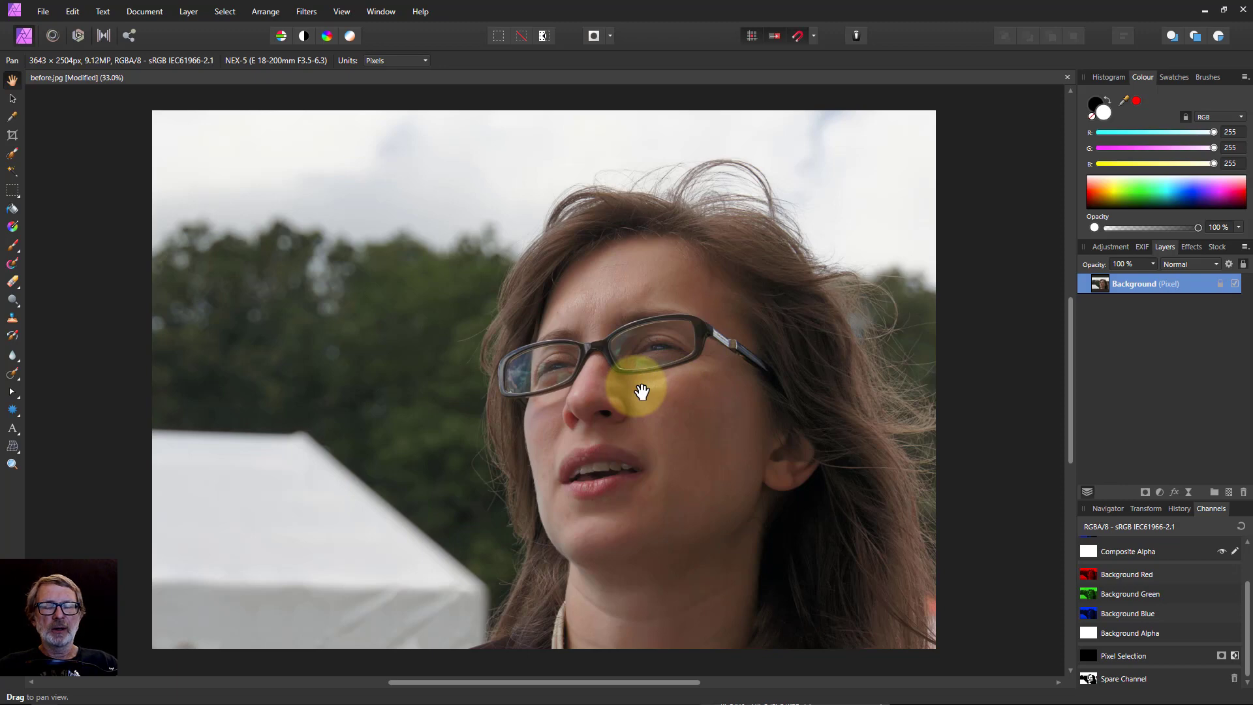
left_click_drag(643, 392, 623, 396)
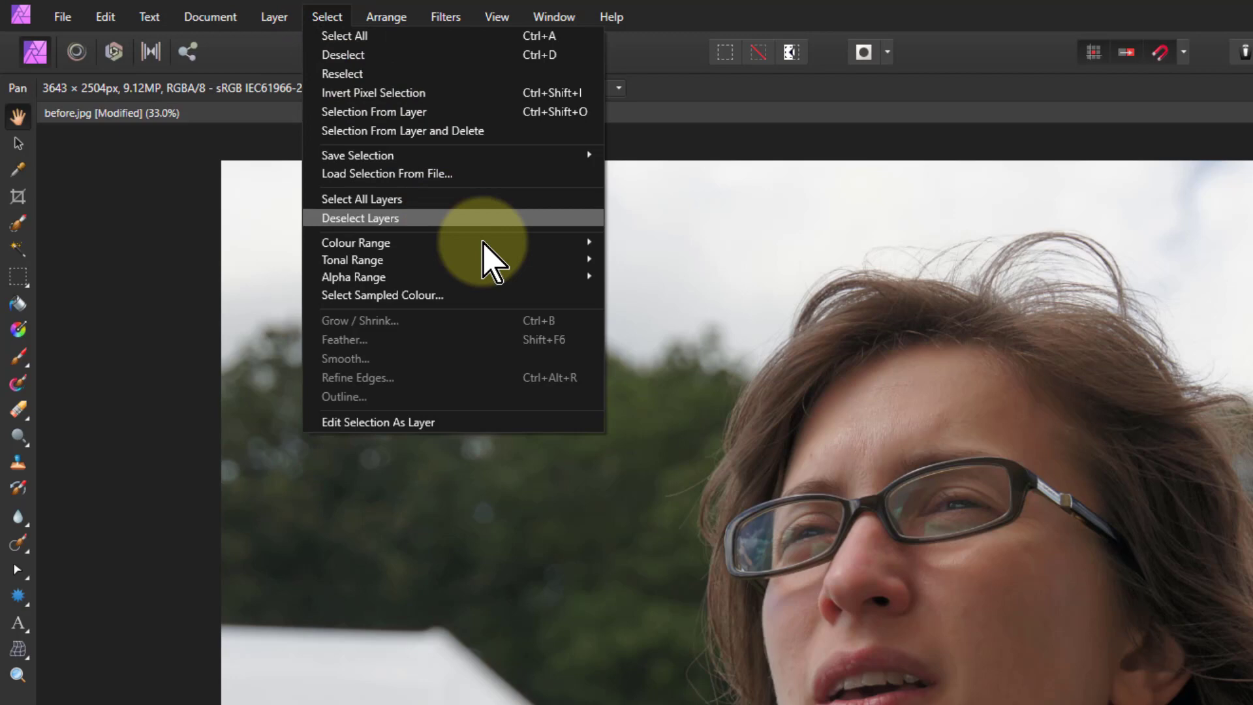
mouse_move(352, 260)
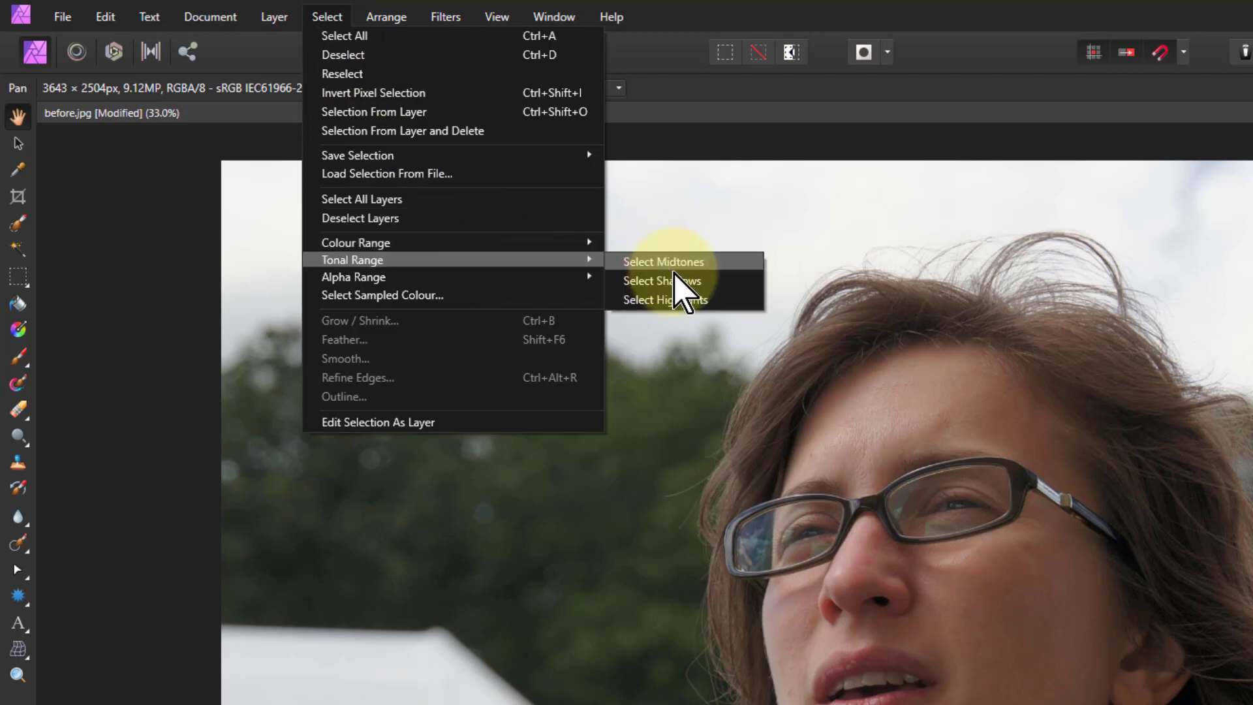
left_click(662, 261)
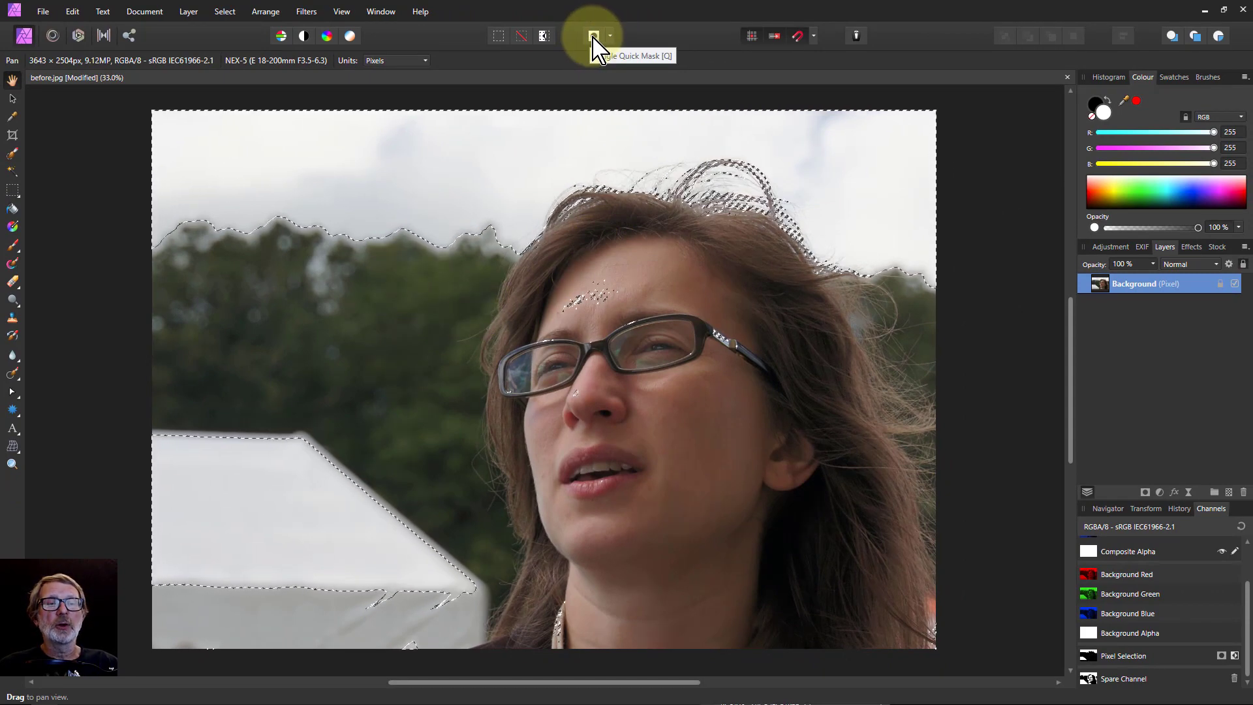
Step: Preview the highlight selection as a red Quick Mask overlay, then return to the marching outline
left_click(593, 35)
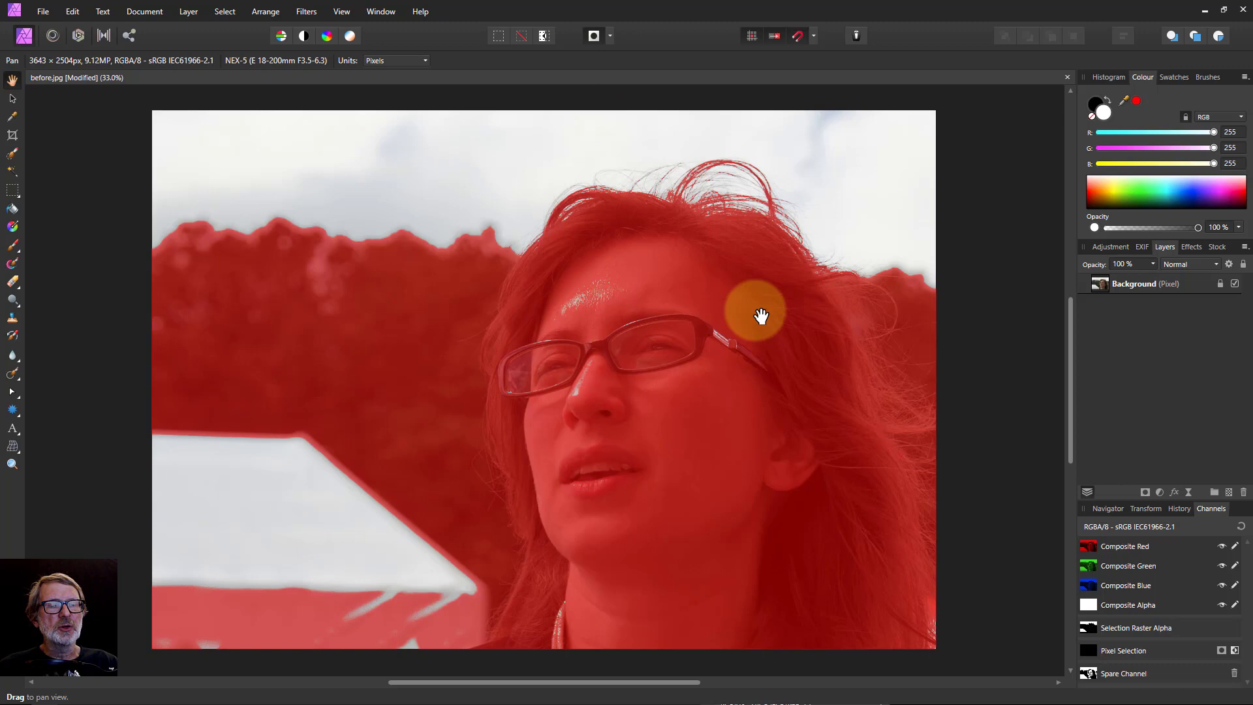
mouse_move(594, 36)
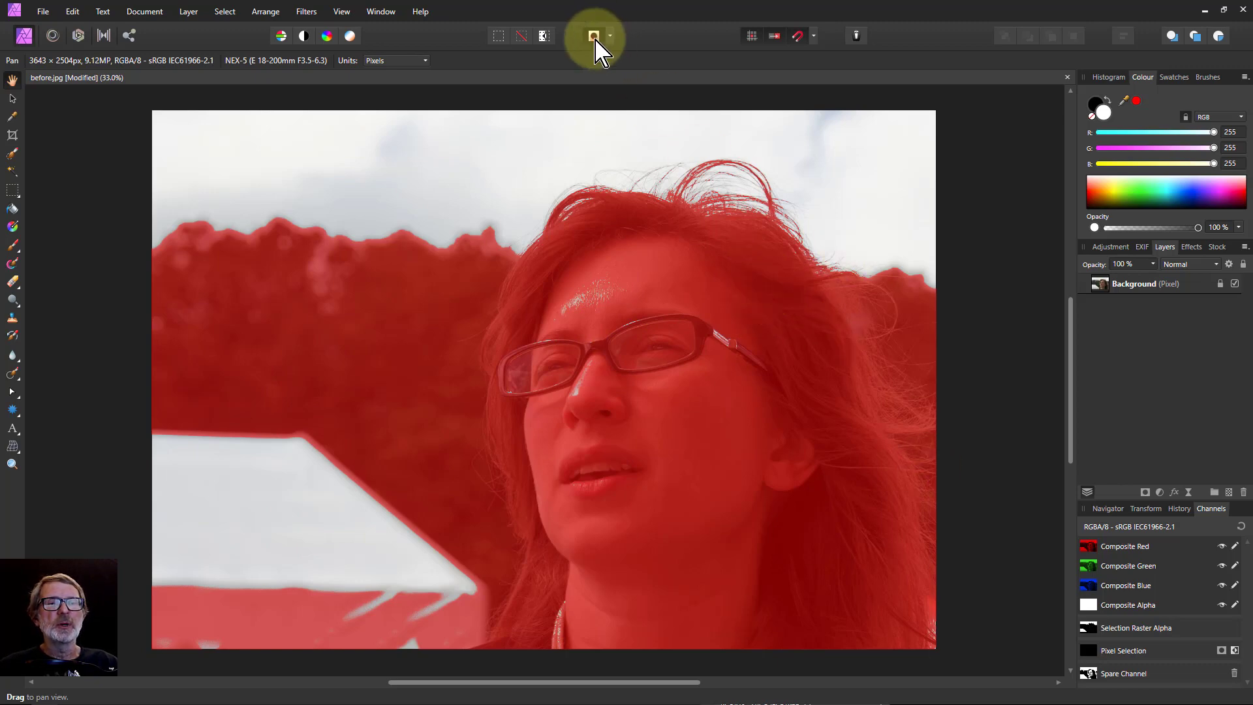
left_click(593, 36)
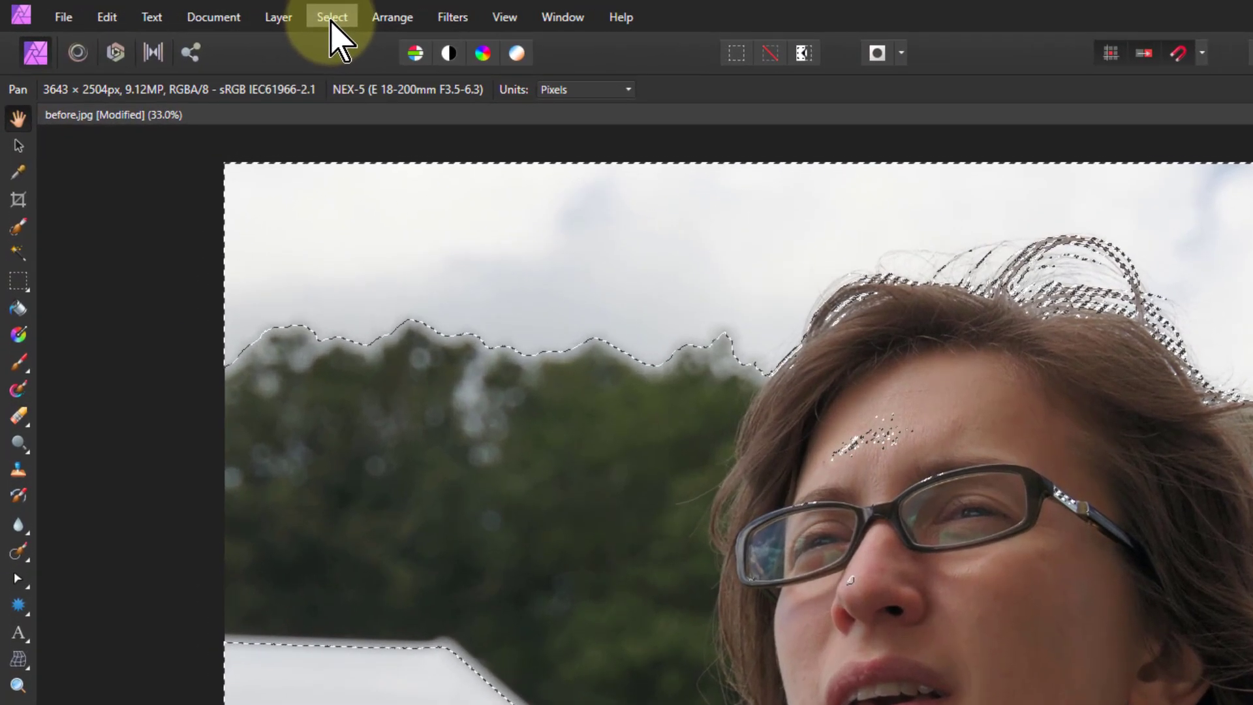
Step: Select the shadow tones (trees, dark hair) via Select > Tonal Range, then invert the pixel selection
left_click(330, 15)
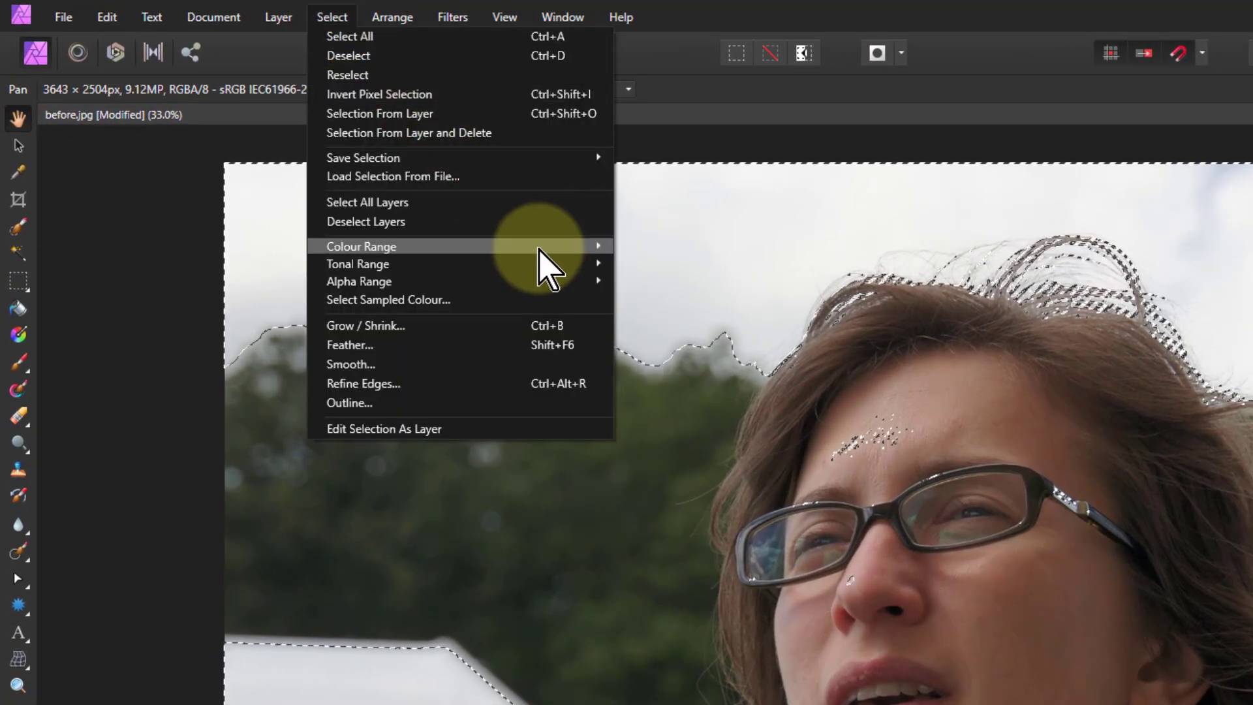
mouse_move(357, 264)
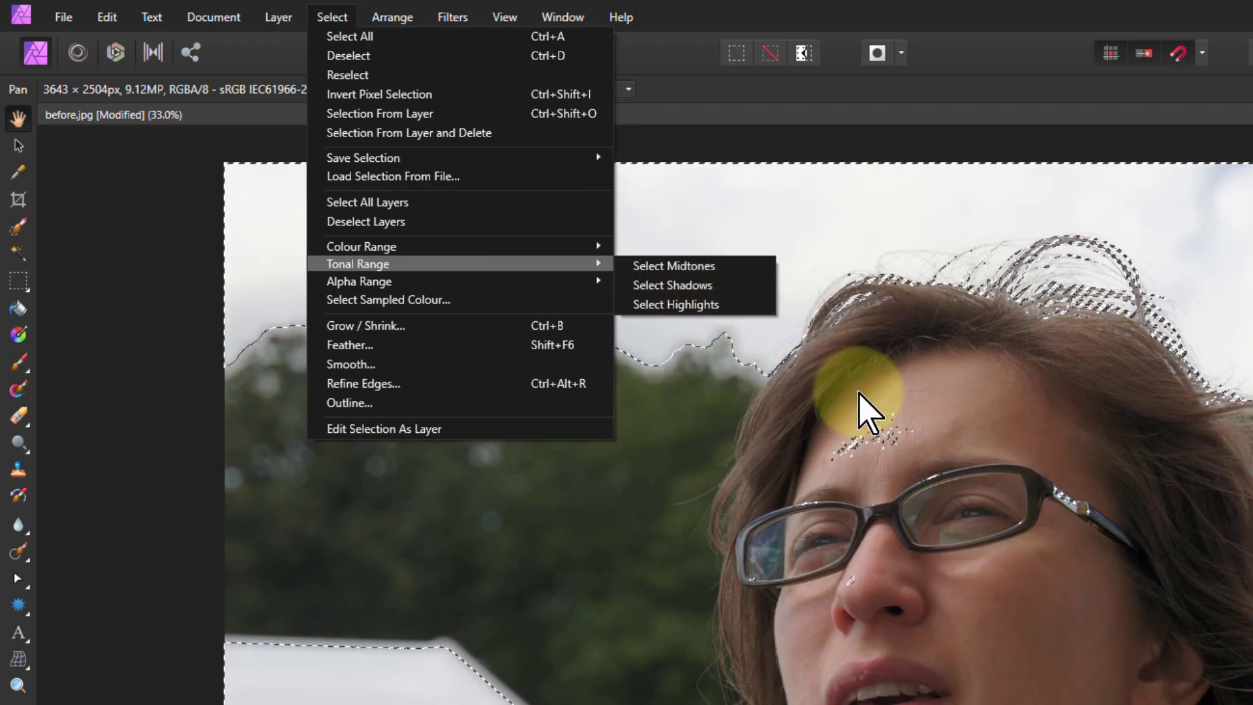
mouse_move(651, 216)
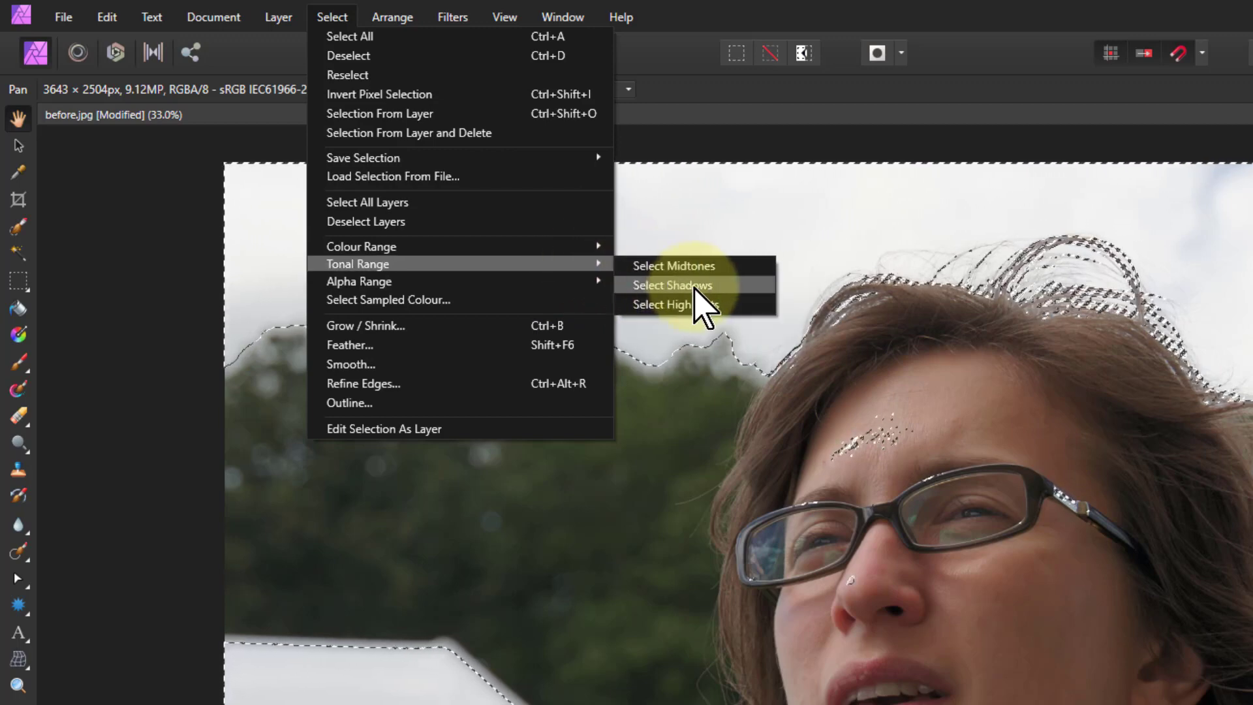
left_click(672, 285)
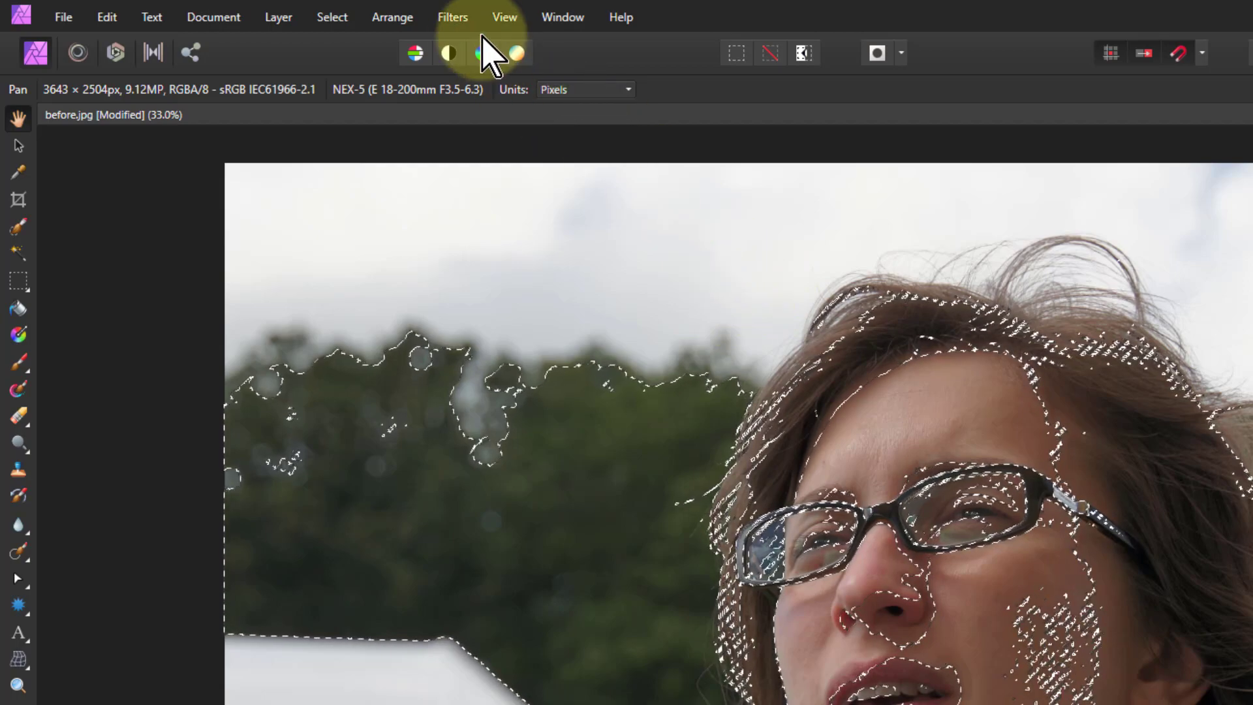
left_click(331, 17)
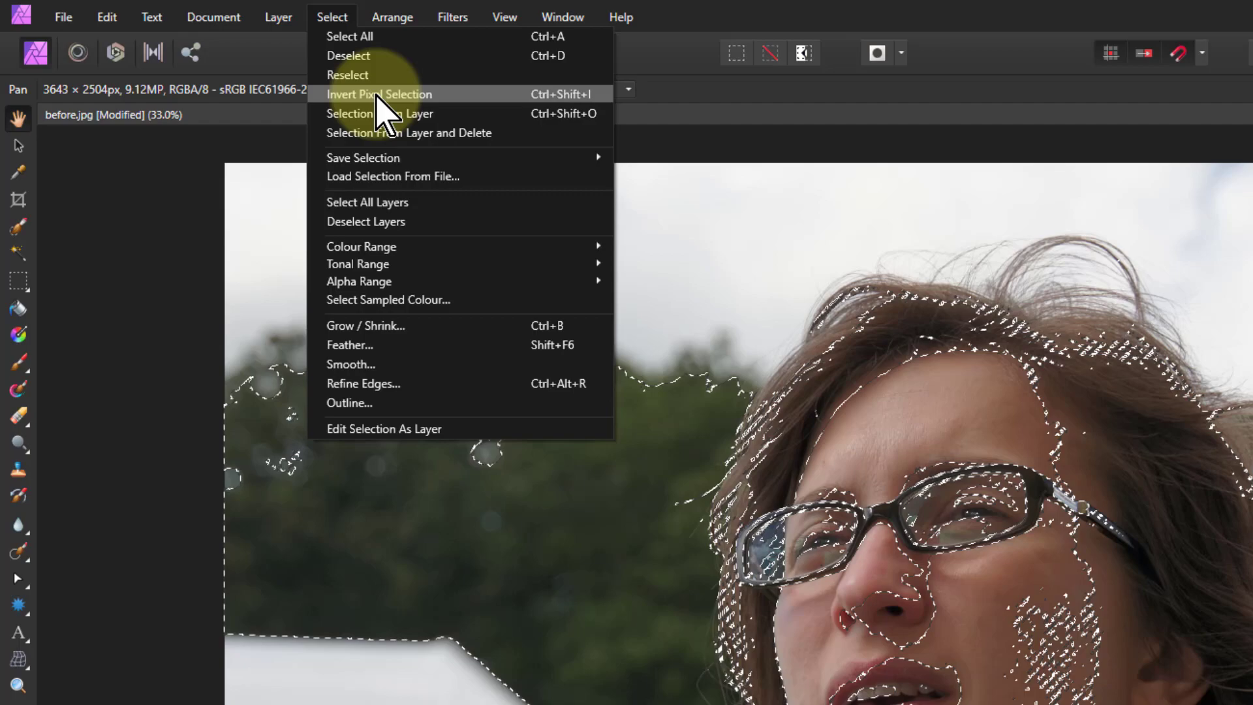
left_click(378, 93)
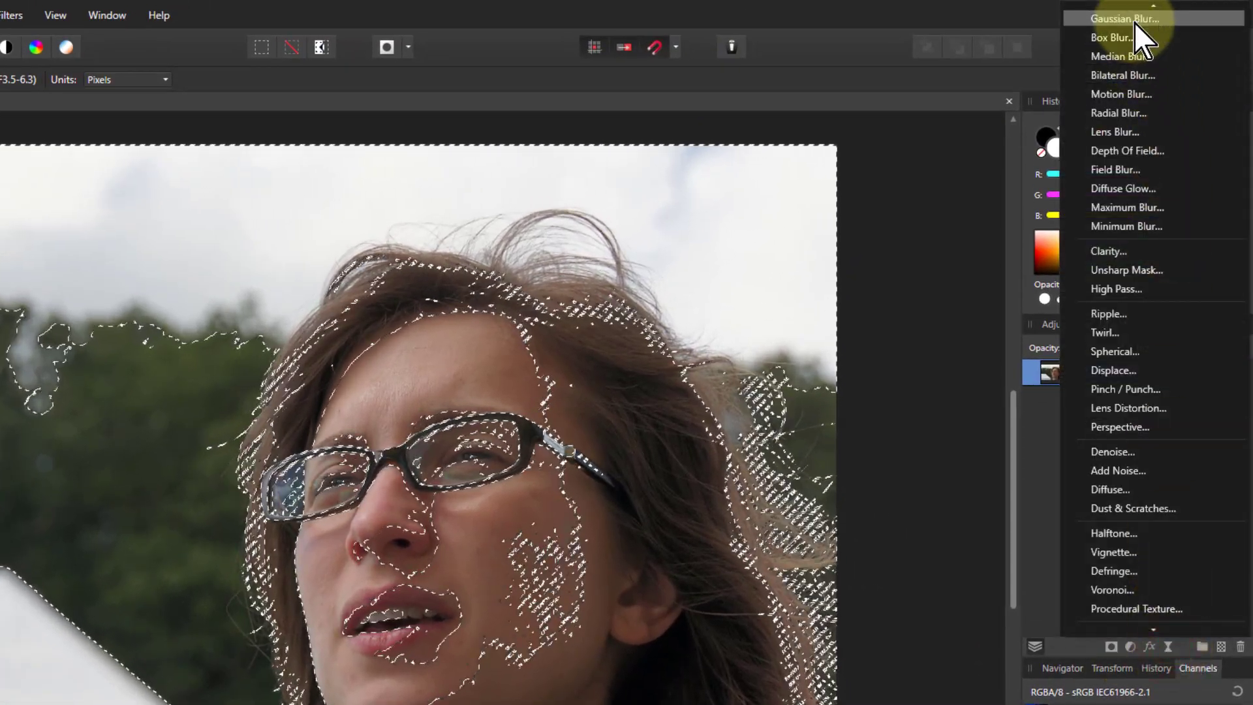
Step: Add a Live Gaussian Blur with Preserve Alpha on and push its radius up to 100 px
left_click(1124, 19)
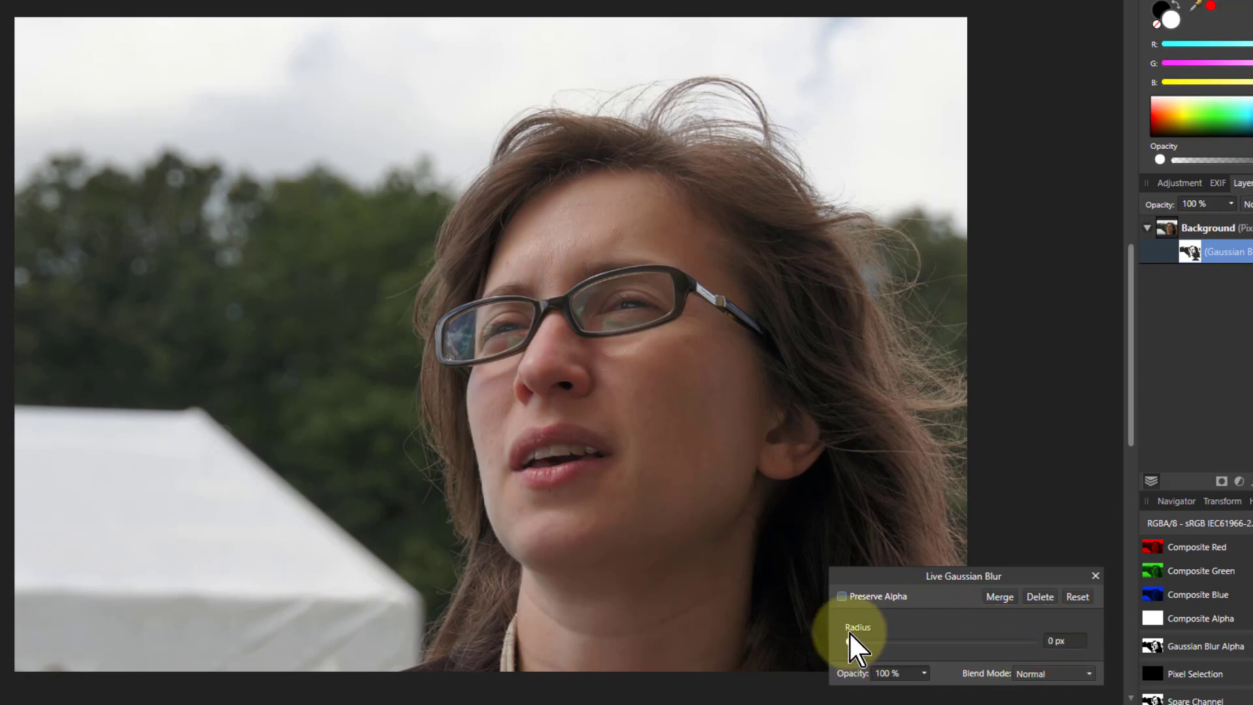
left_click(841, 595)
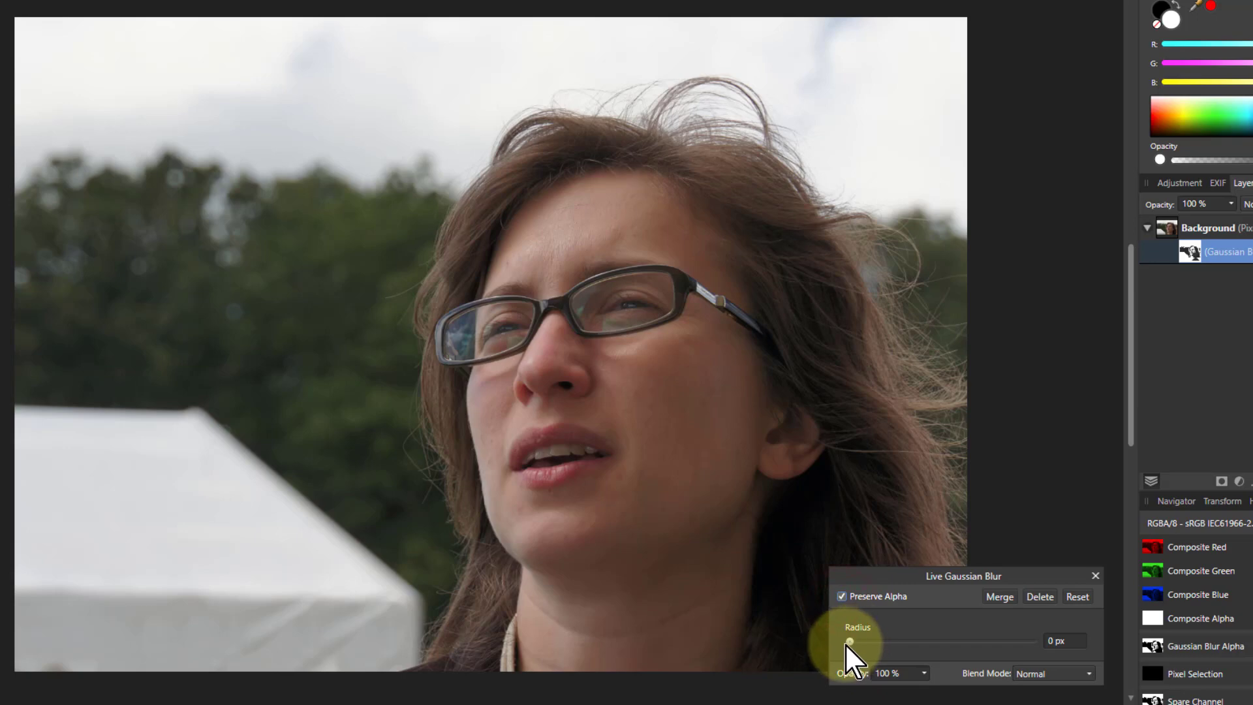
left_click_drag(849, 641, 996, 640)
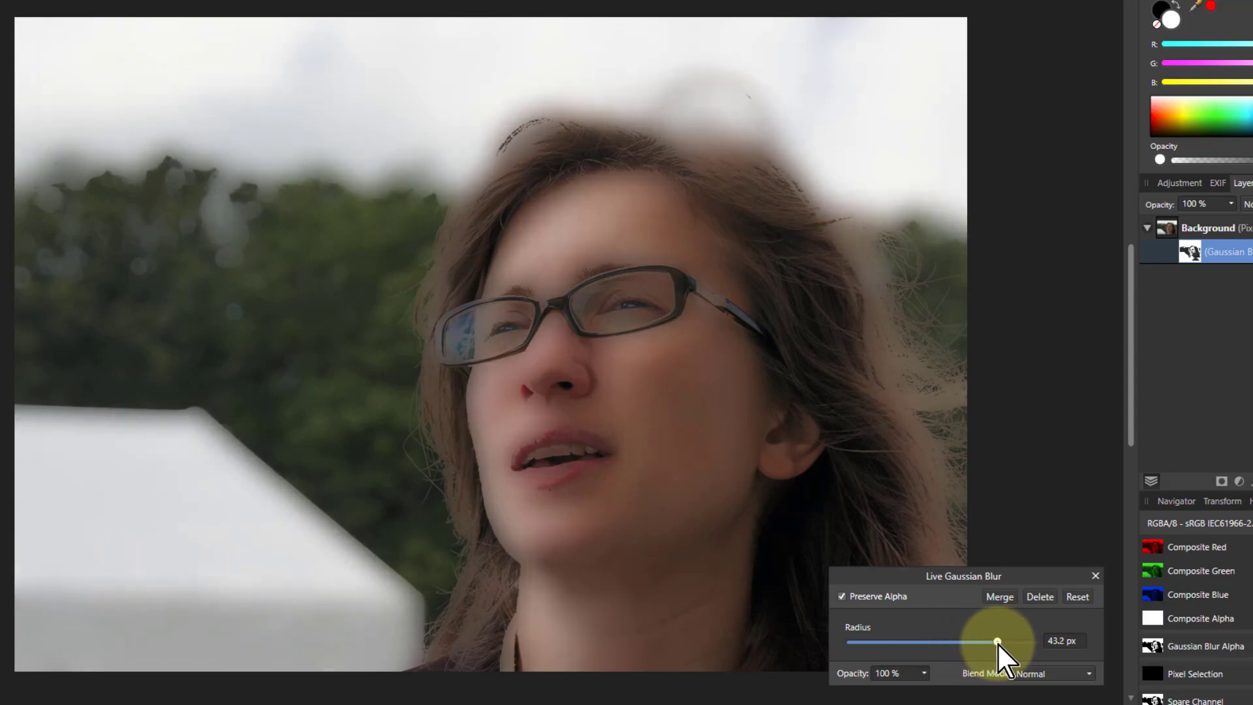
left_click_drag(996, 641, 1031, 642)
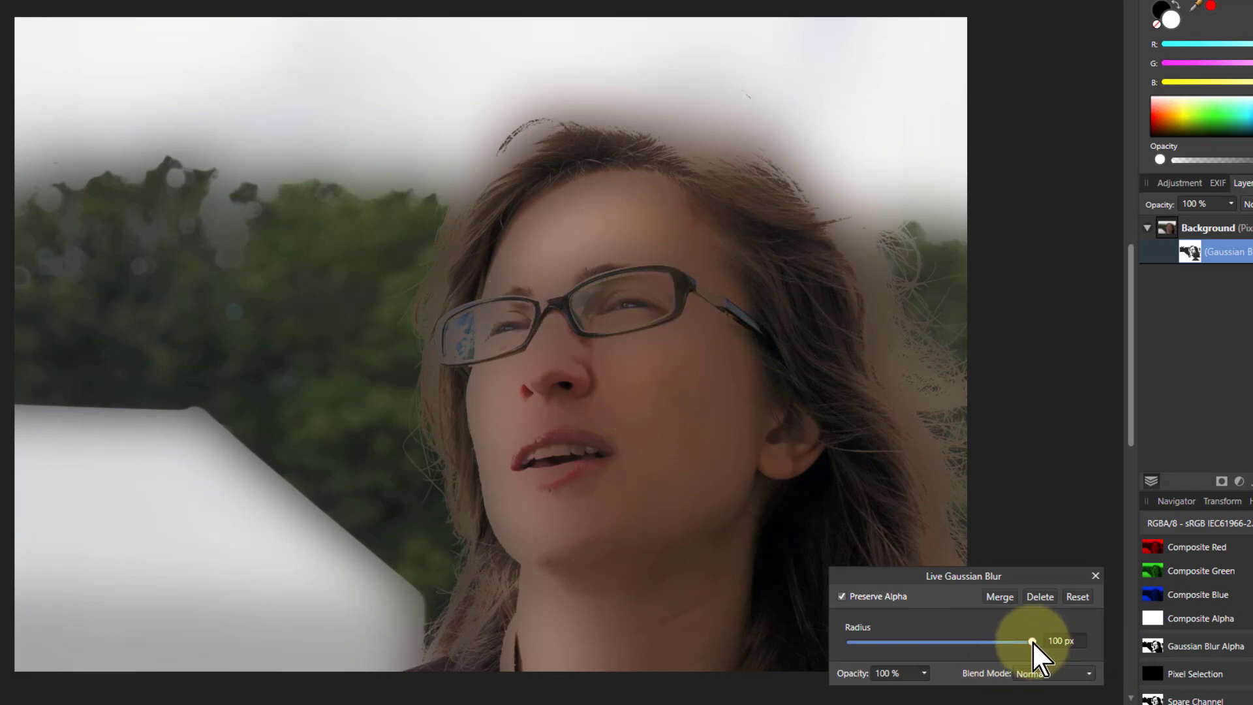
Step: Set the live blur's blend mode to Screen and settle its radius at about 46 px
left_click(1054, 673)
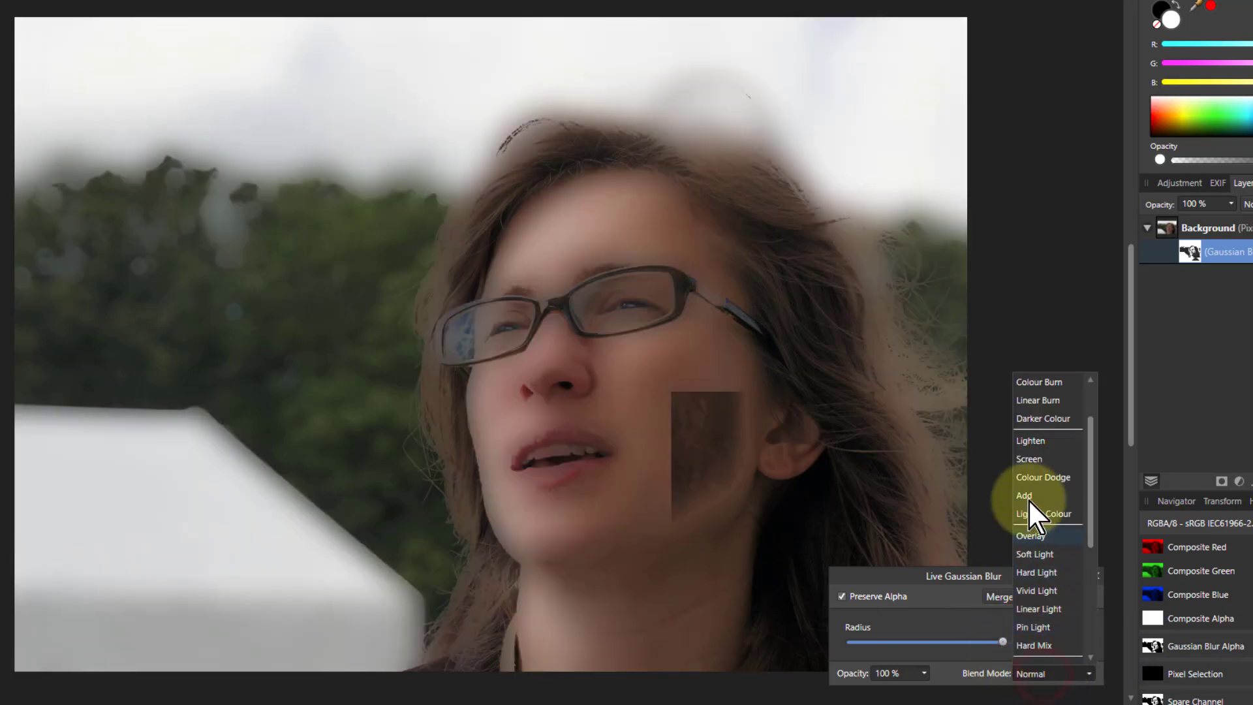
left_click(1029, 459)
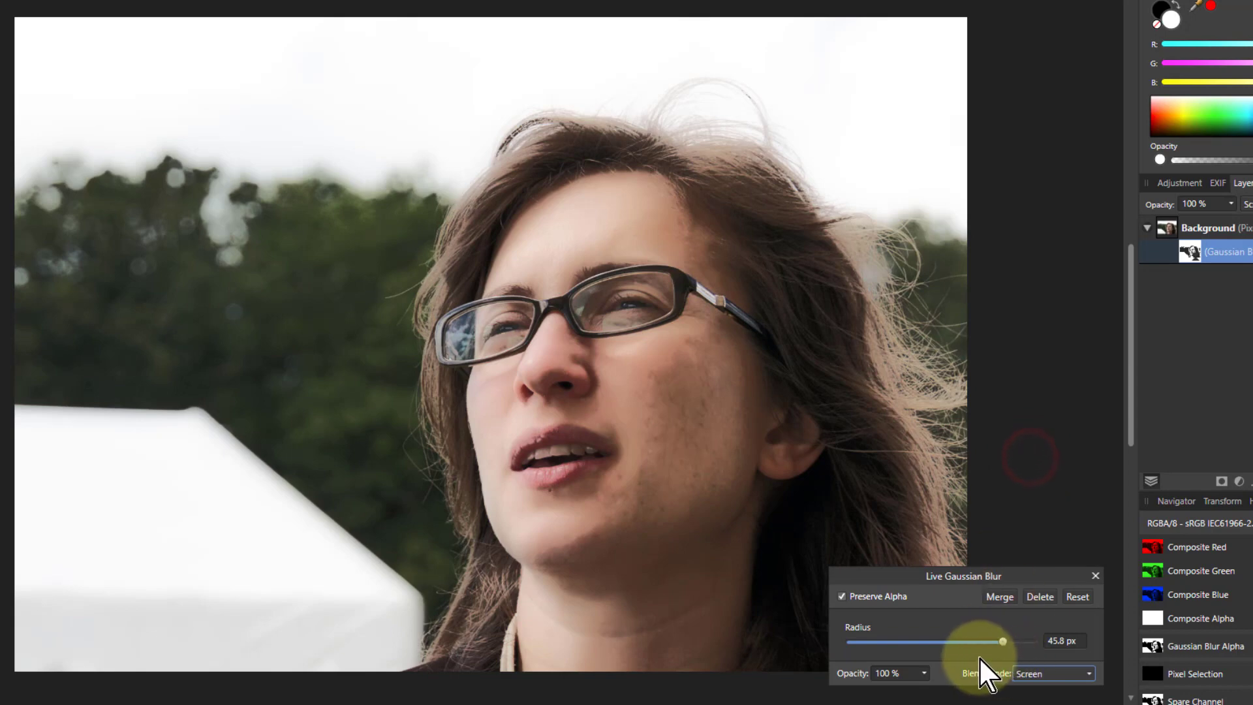
left_click_drag(1002, 641, 916, 641)
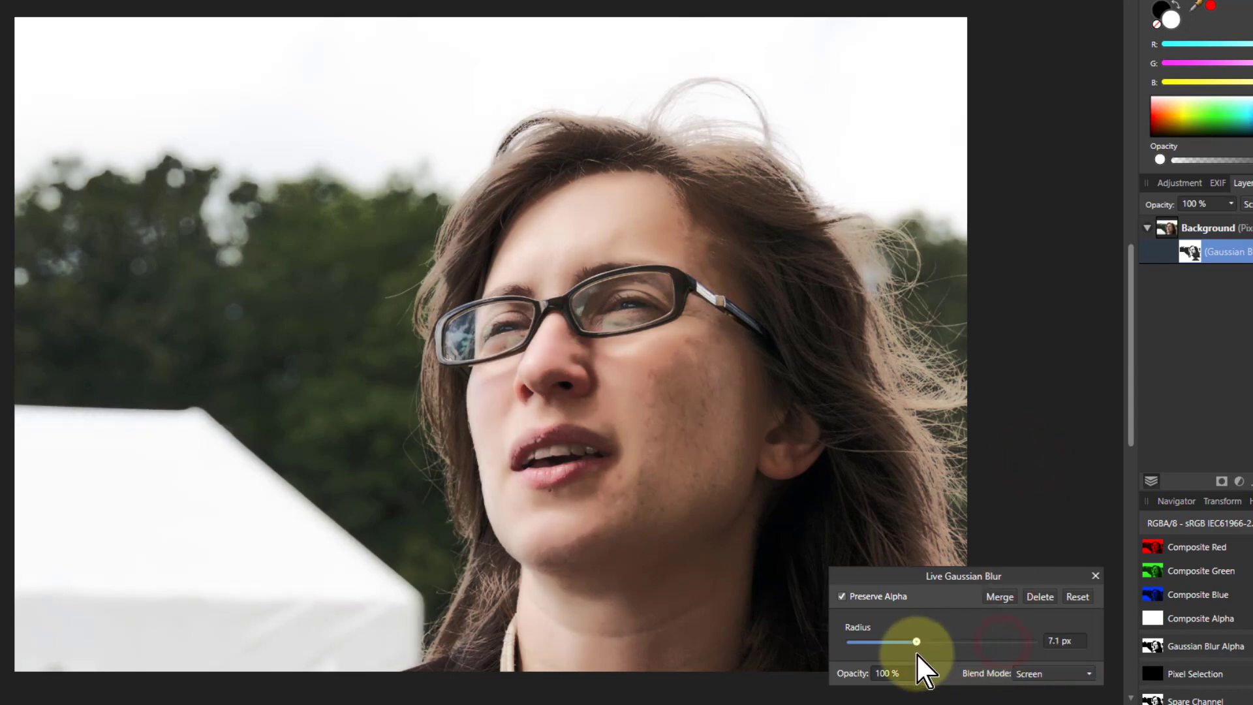
left_click_drag(916, 641, 1004, 641)
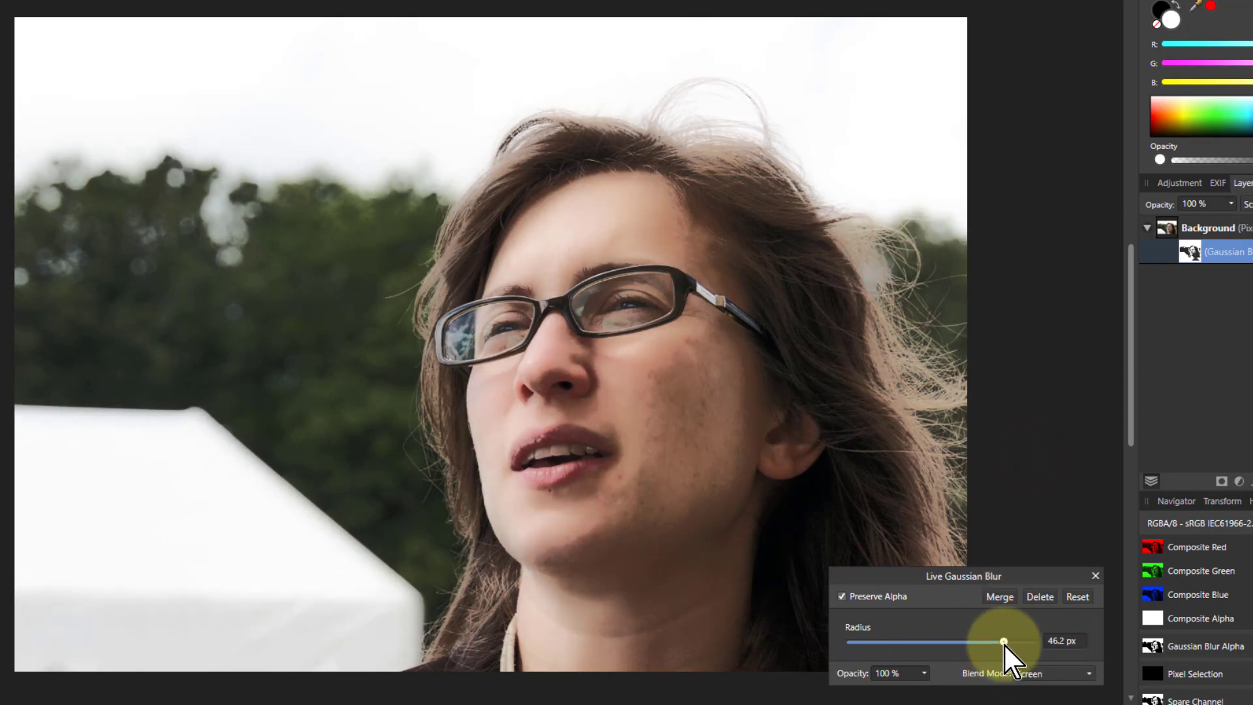
Step: Raise the live blur radius to about 65.6 px and close the Live Gaussian Blur dialog
left_click_drag(1003, 641, 1017, 641)
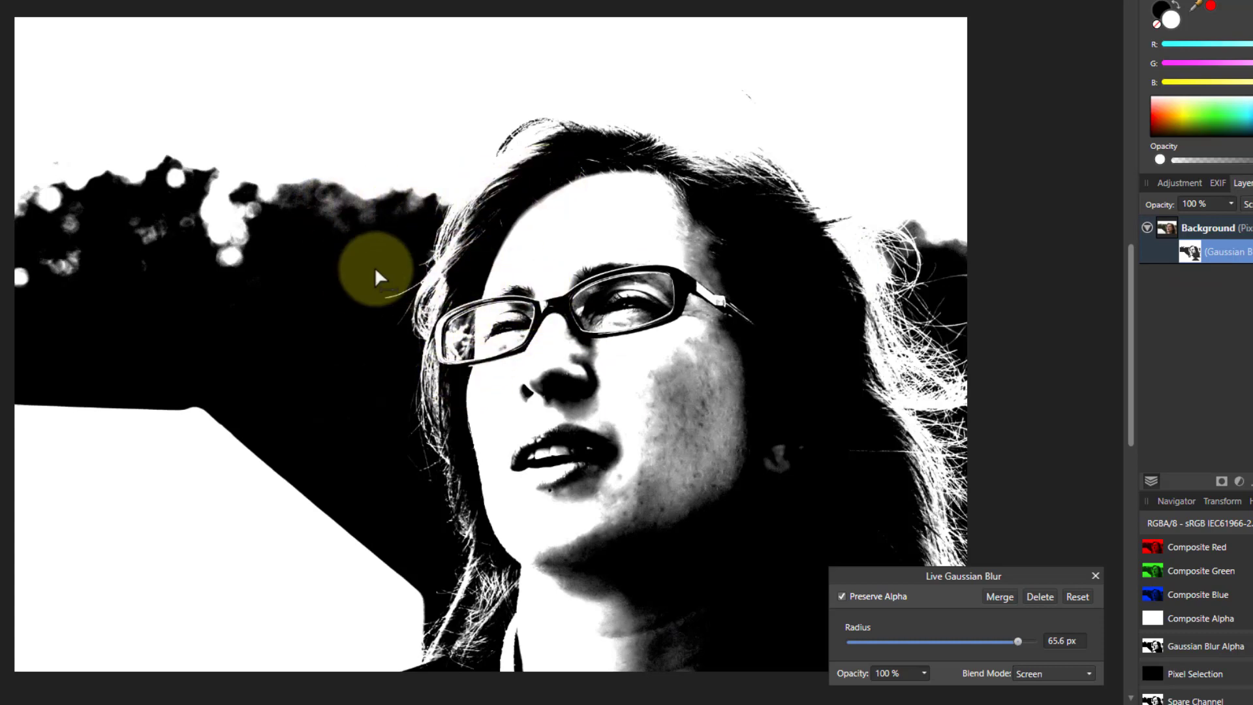
mouse_move(353, 327)
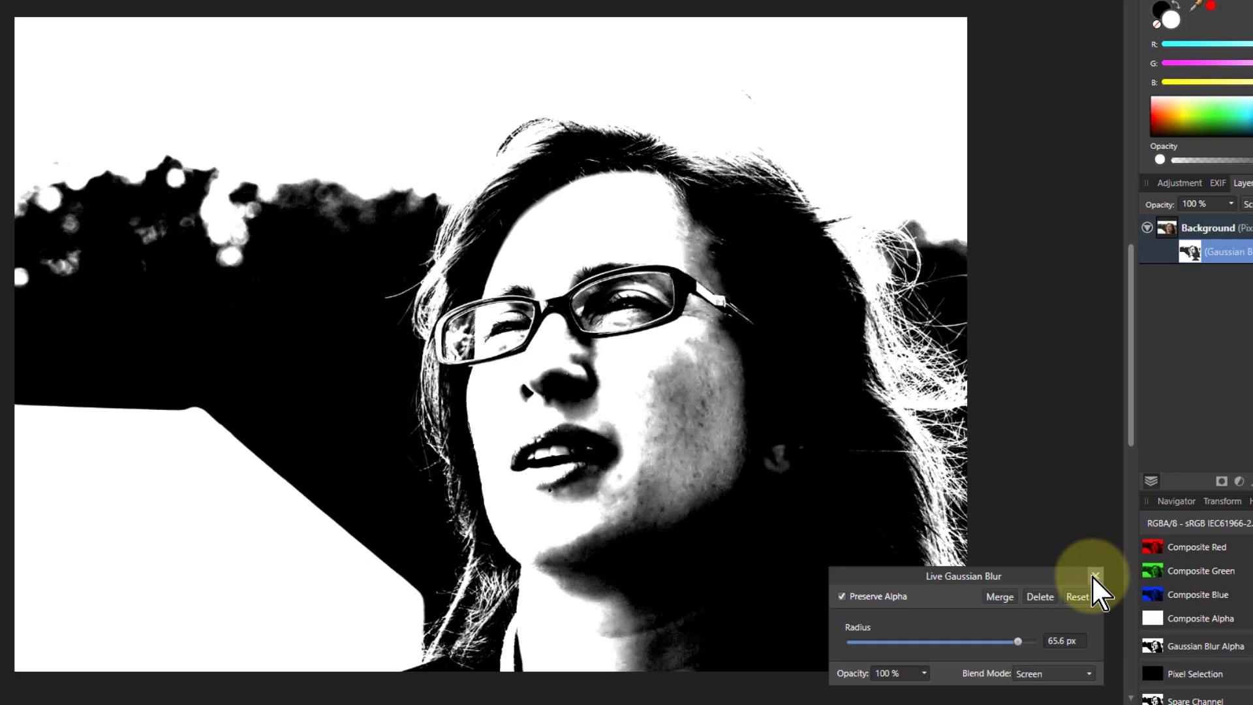
left_click(1095, 576)
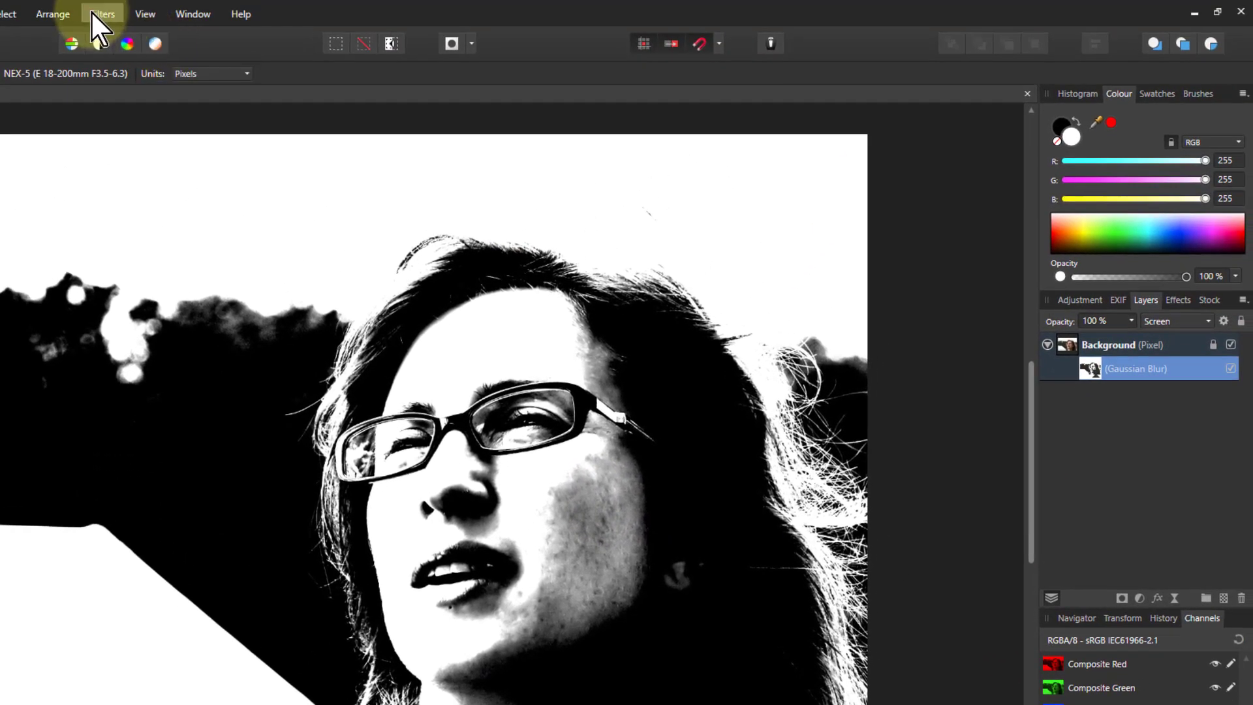
Step: Apply a regular Gaussian Blur from Filters > Blur and preview radii around 11 px
left_click(102, 13)
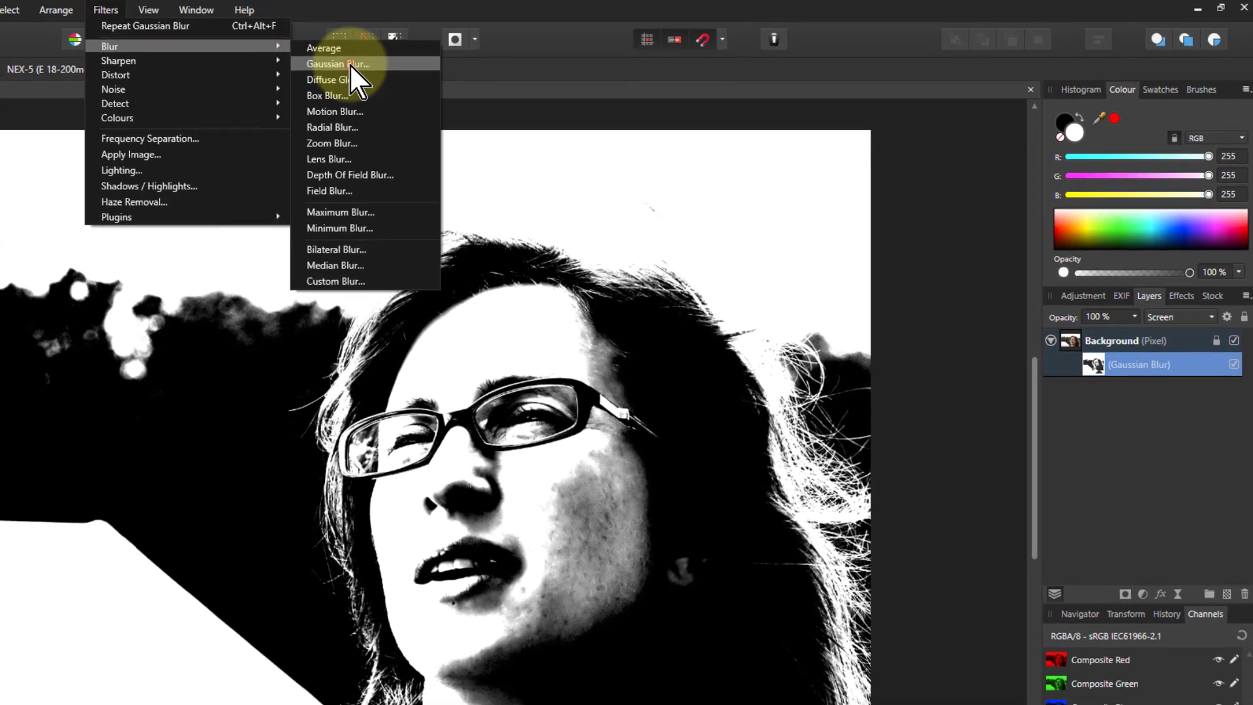
left_click(337, 64)
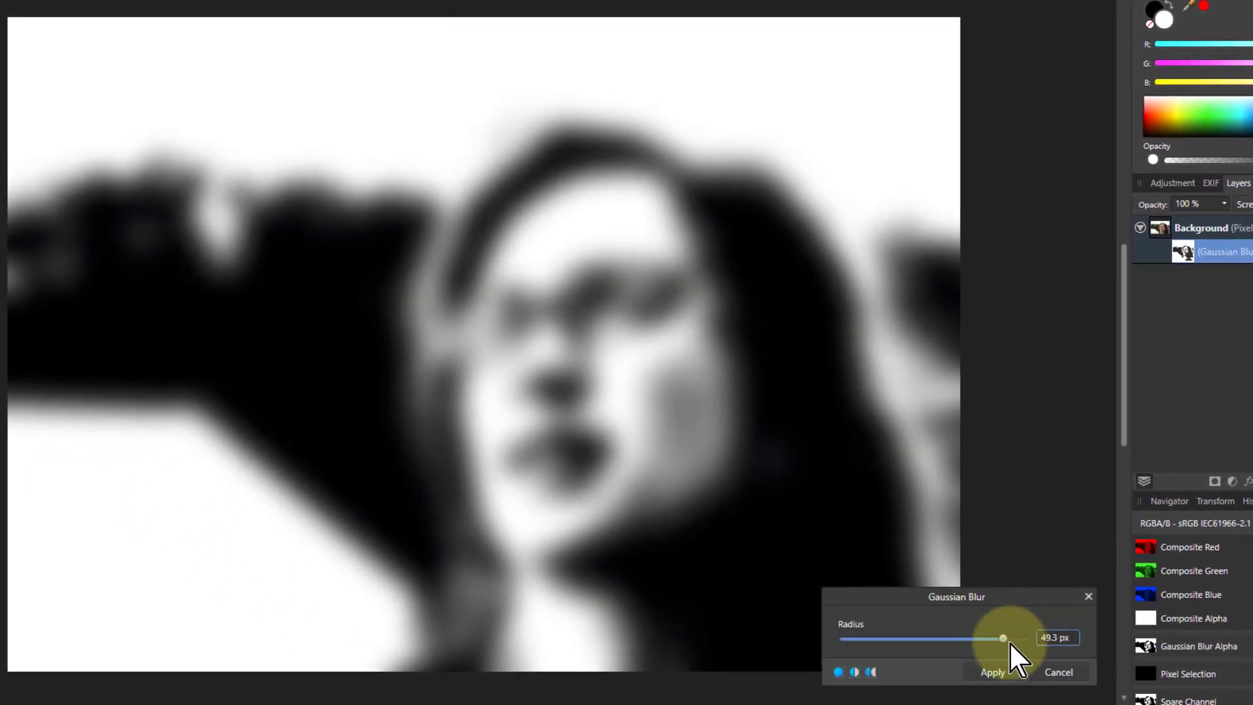
left_click_drag(1002, 637, 922, 637)
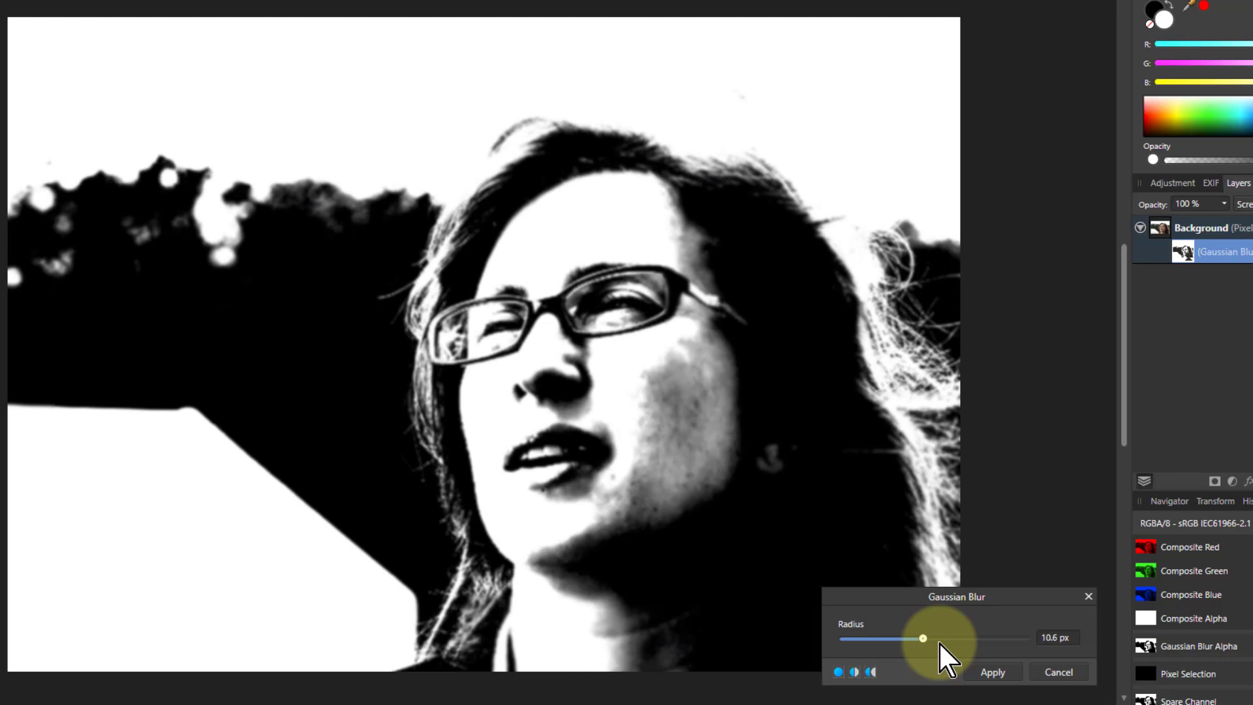
left_click_drag(922, 638, 996, 638)
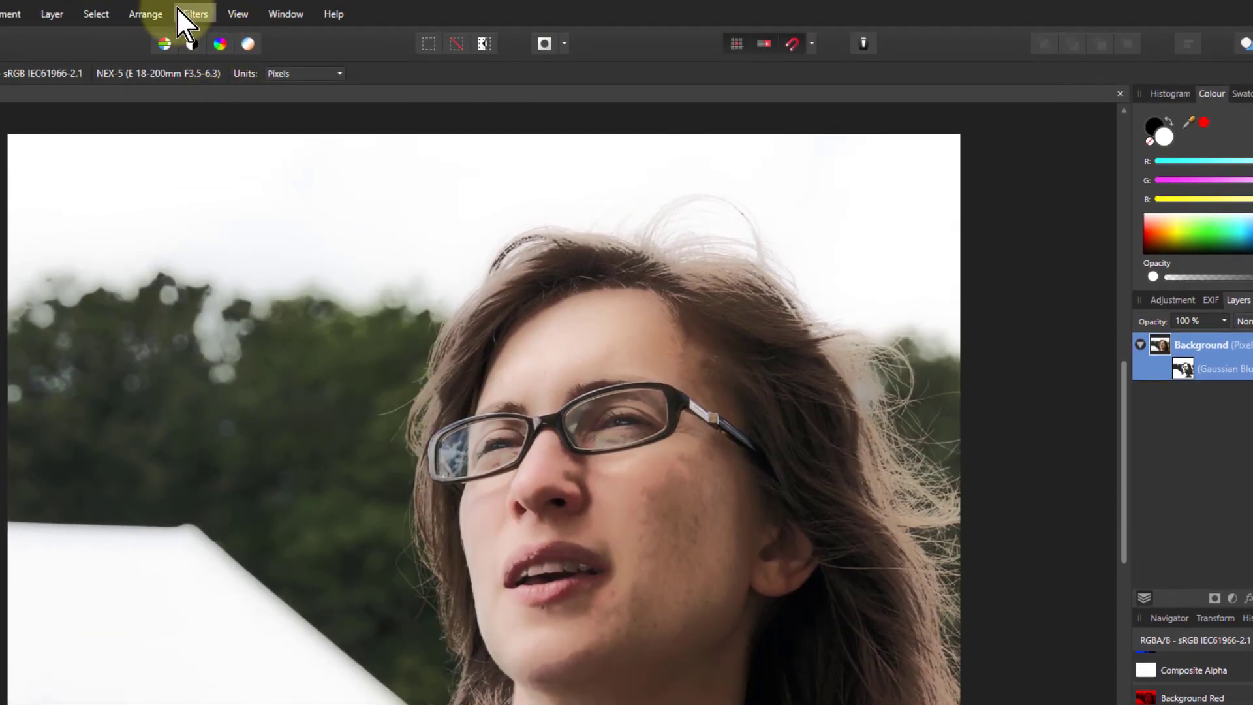
left_click(195, 14)
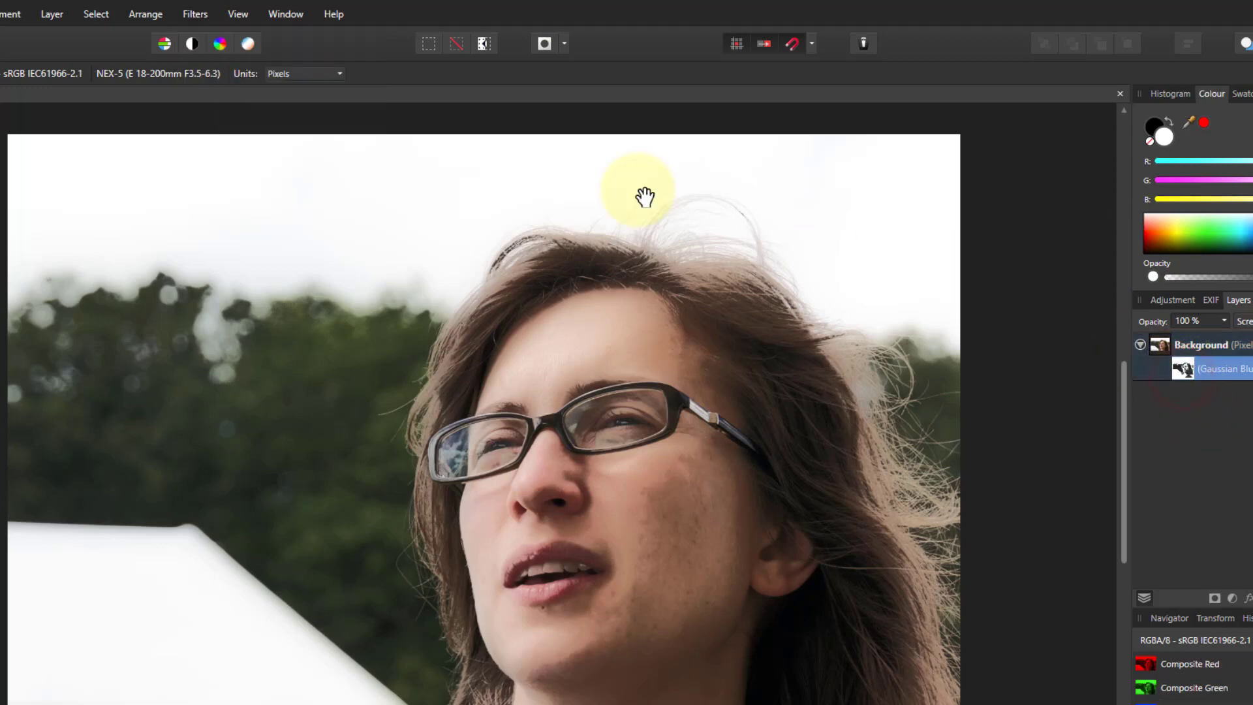
Step: Reopen Gaussian Blur and sweep the radius through 7, 28, 40 and 65 px, settling near 50 px
left_click(195, 14)
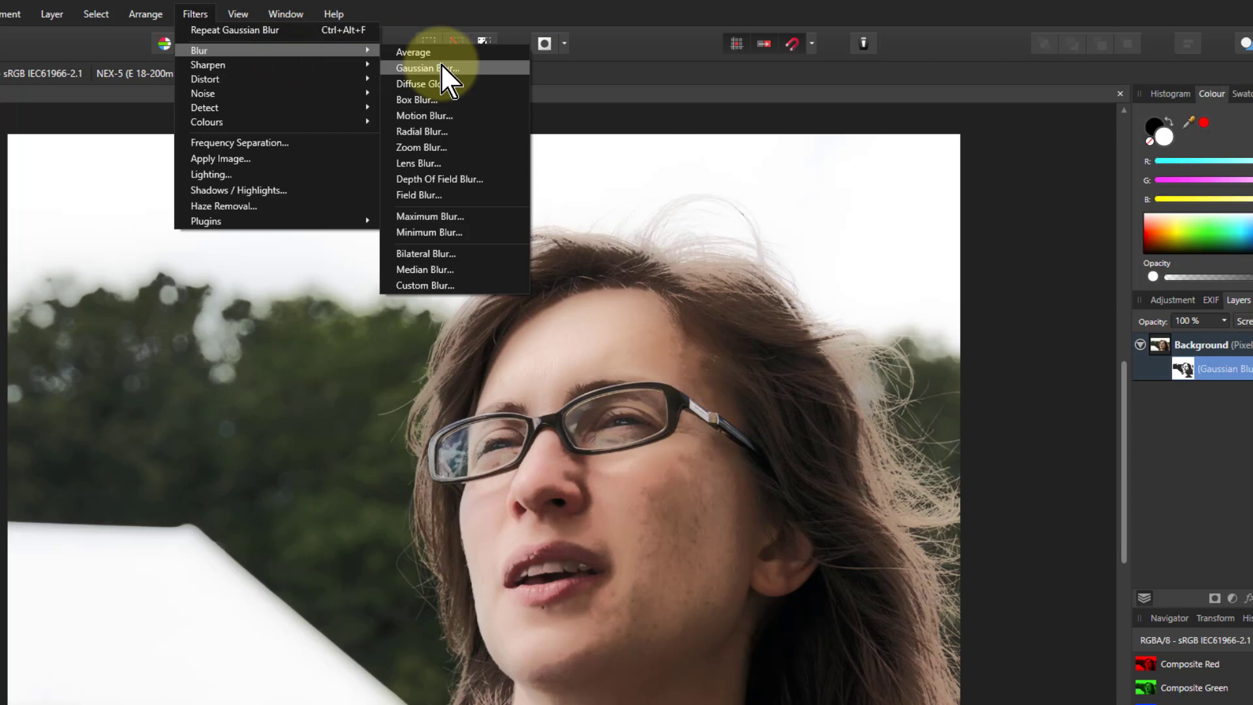
left_click(424, 68)
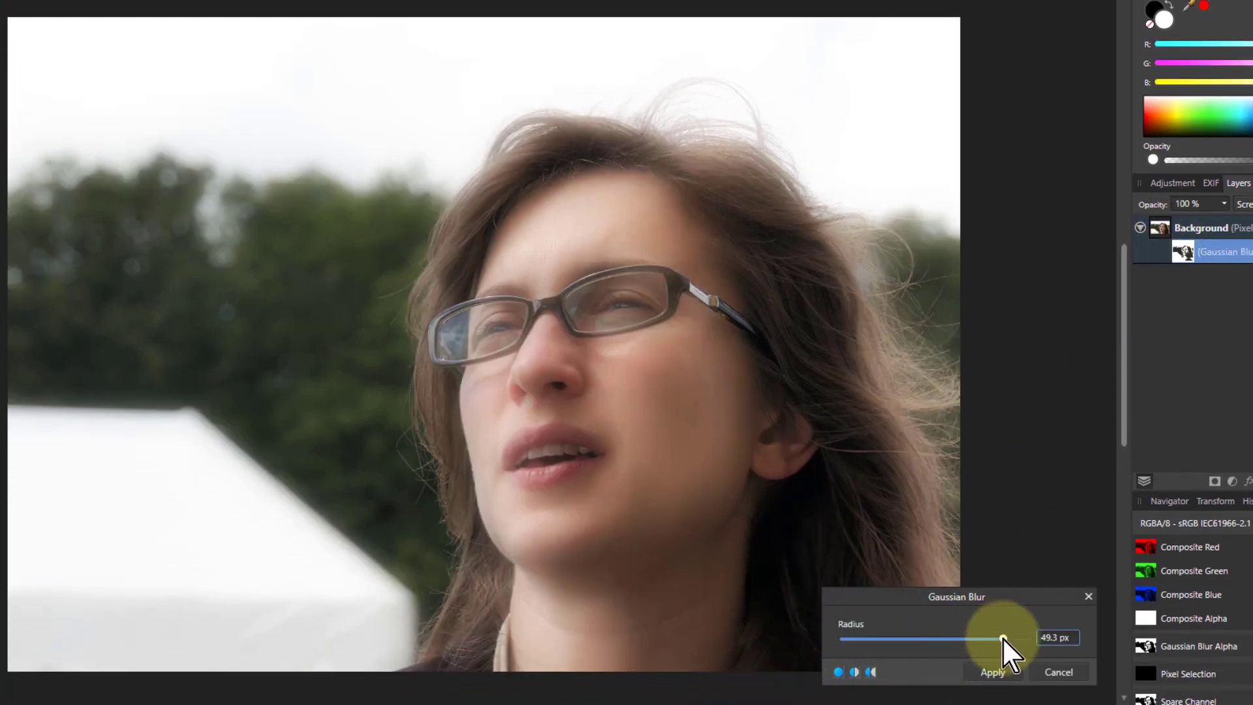
left_click_drag(1003, 638, 909, 638)
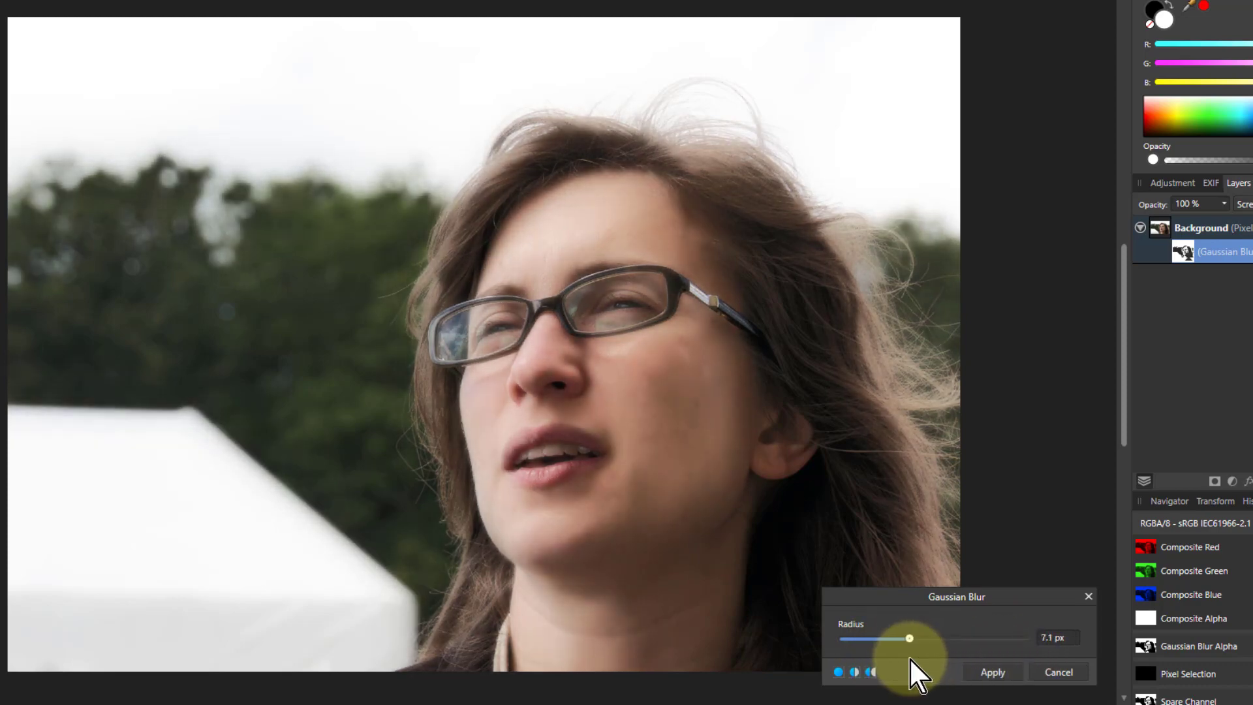
left_click_drag(908, 638, 958, 638)
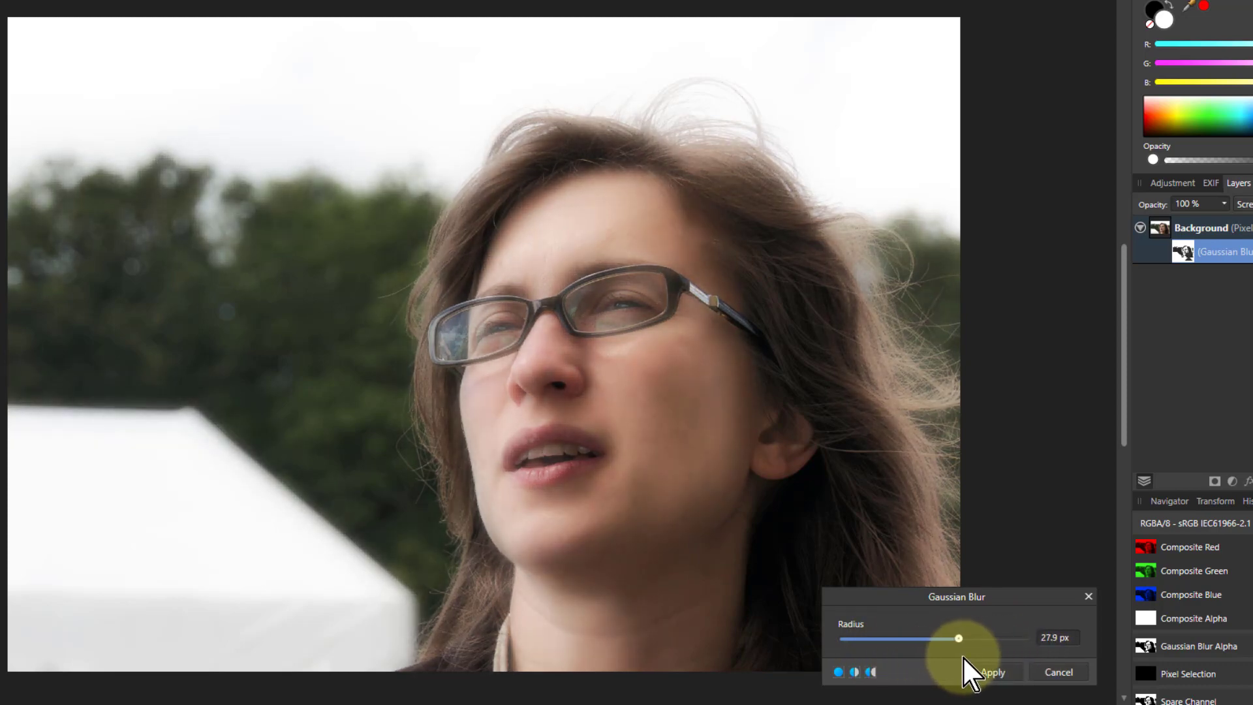
left_click_drag(957, 638, 984, 638)
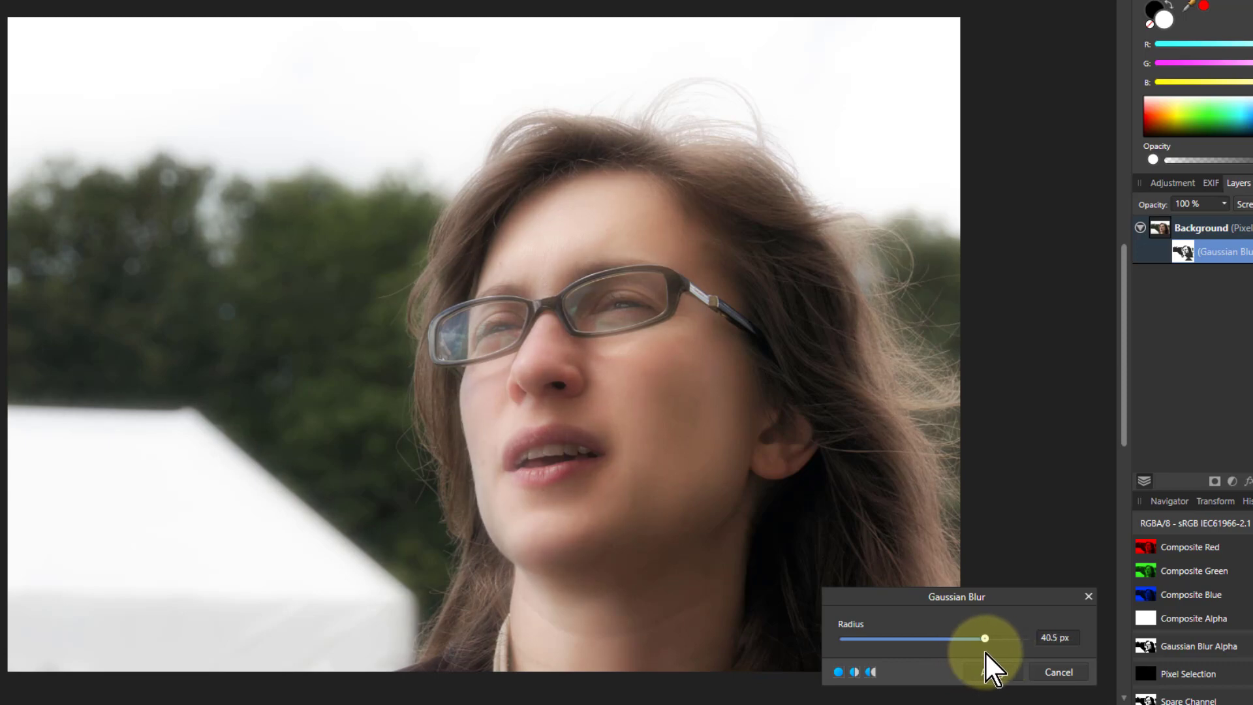
left_click_drag(985, 638, 1010, 638)
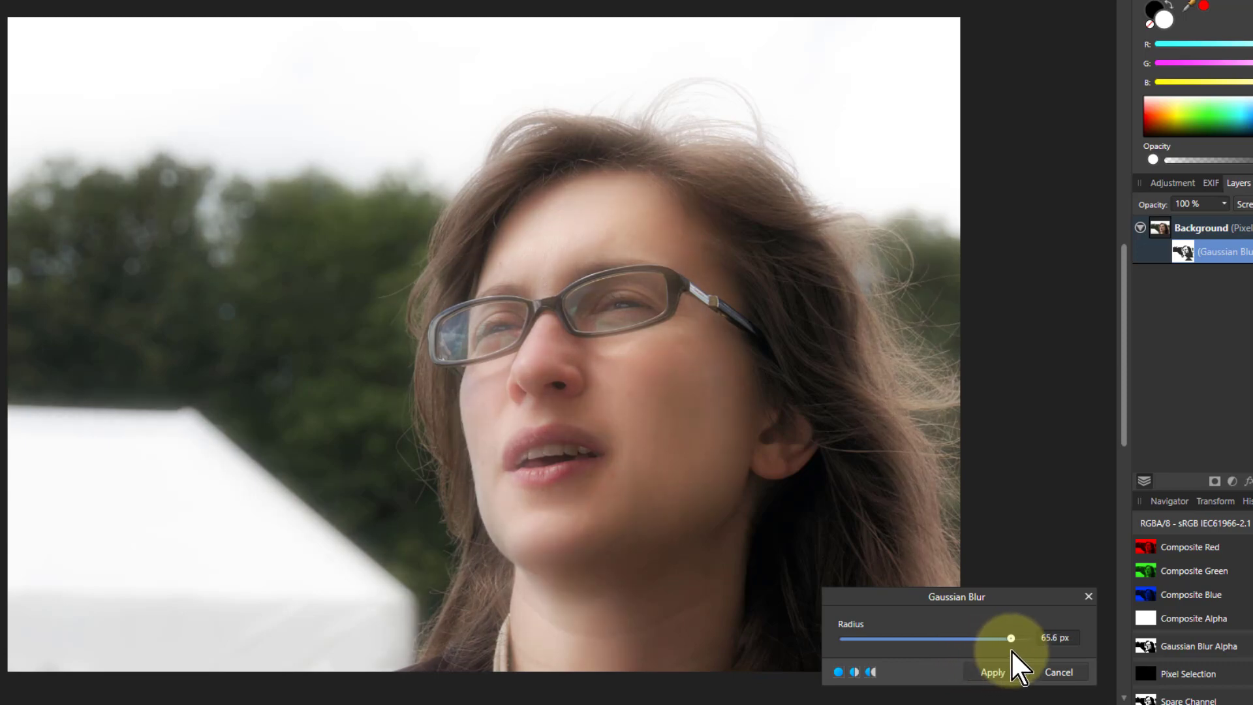
left_click_drag(1010, 637, 1003, 638)
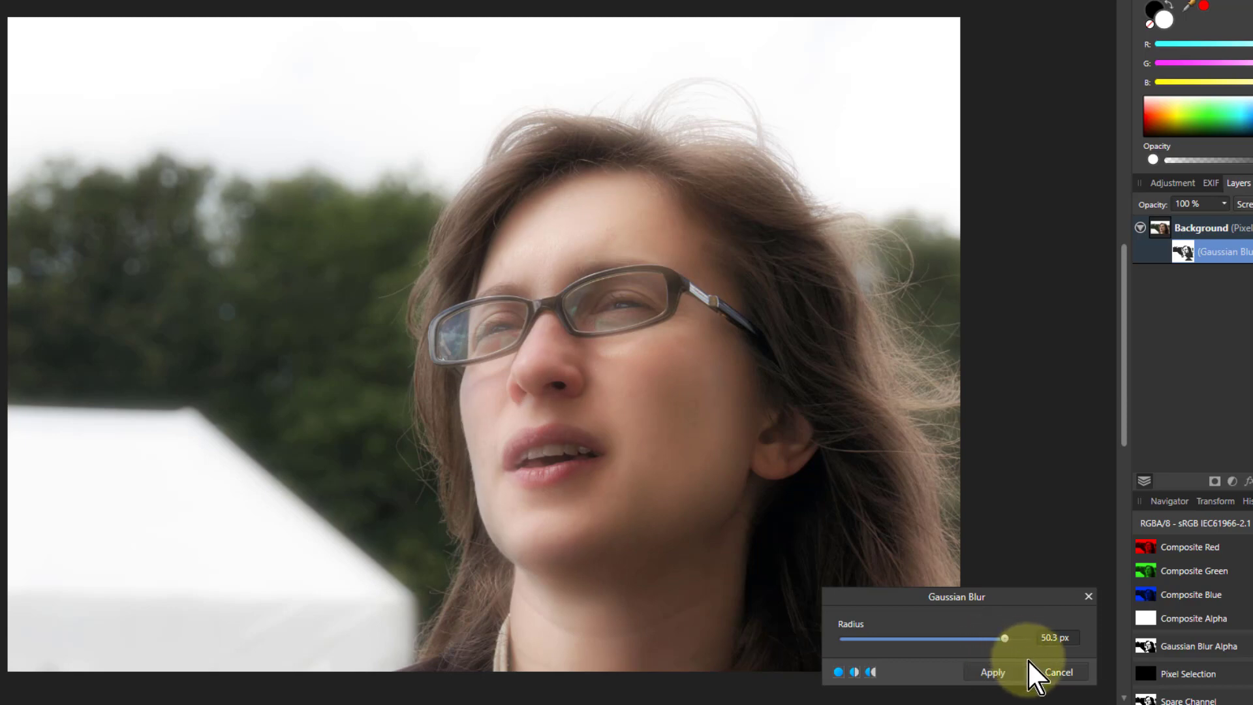
mouse_move(1112, 207)
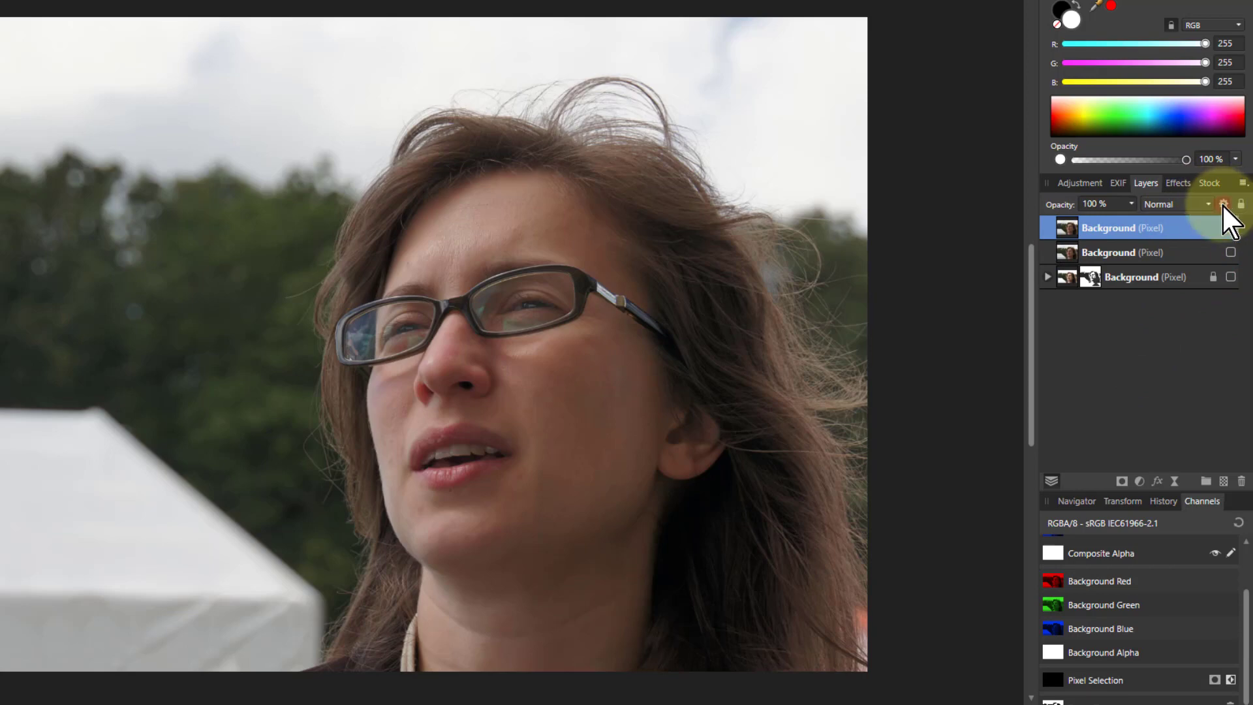
Step: In Blend Options for the duplicate layer, add a midpoint to the source range and bend it into an S-curve
left_click(1221, 203)
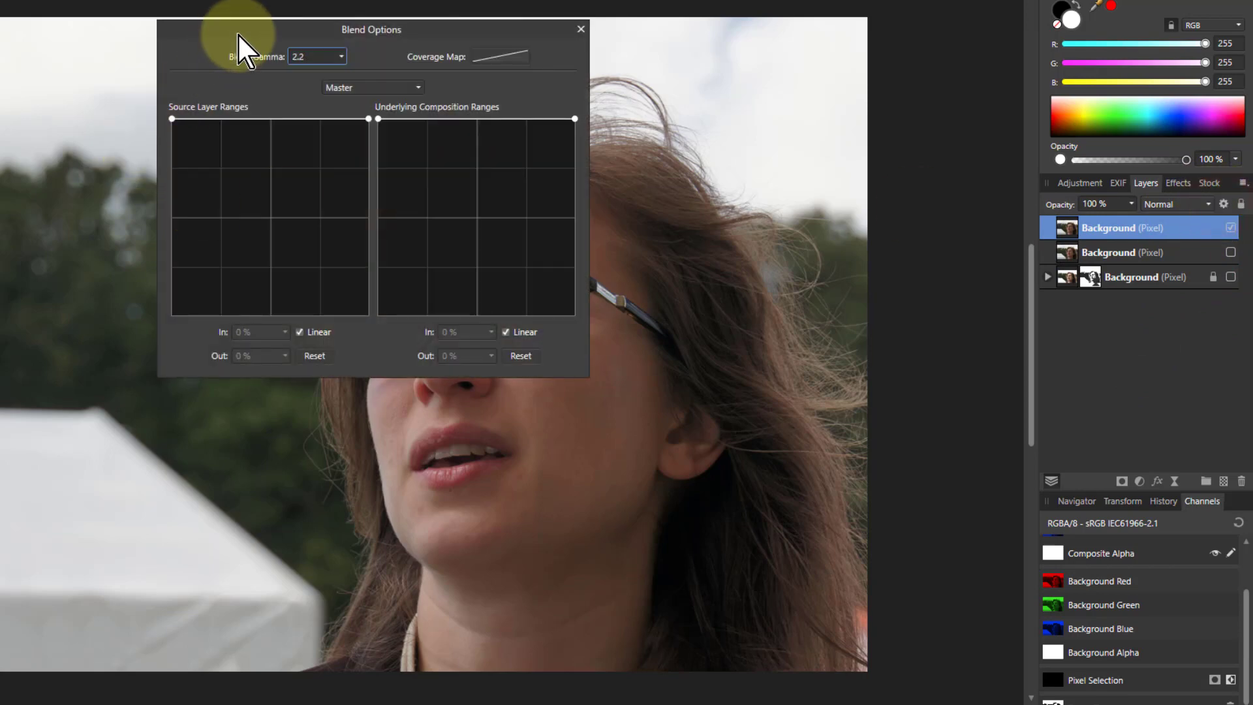
left_click_drag(370, 29, 905, 197)
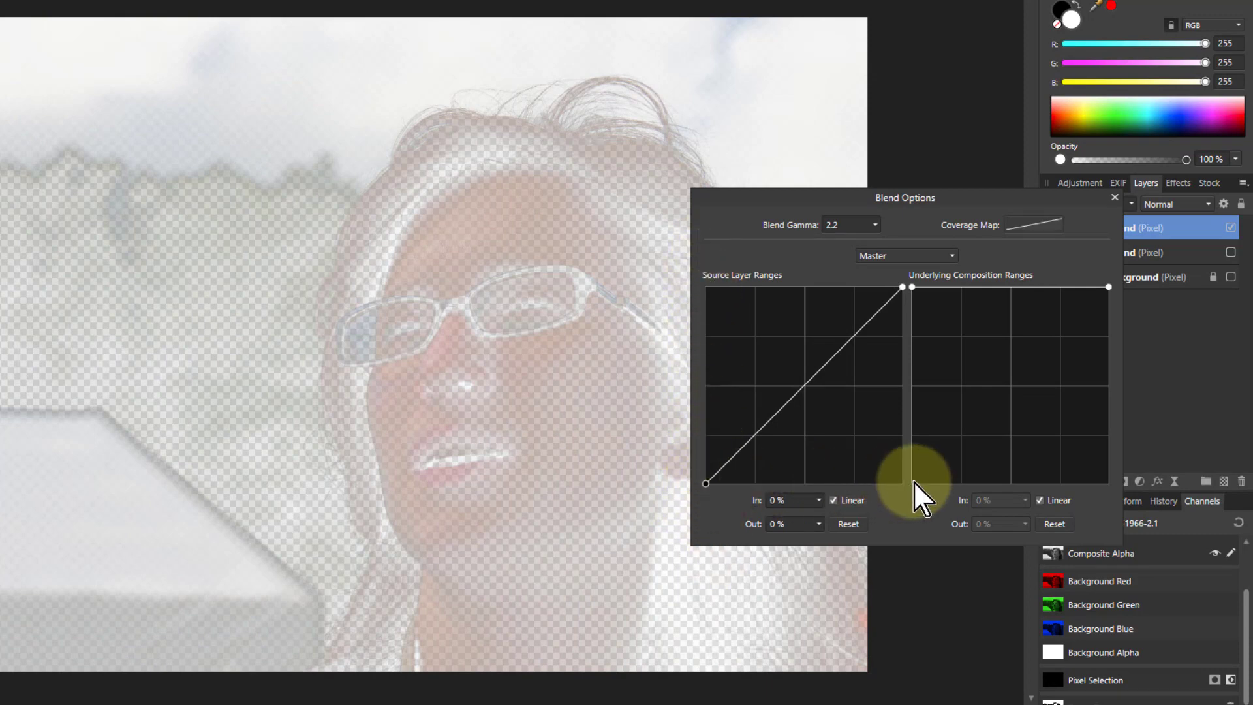
left_click_drag(918, 491, 823, 359)
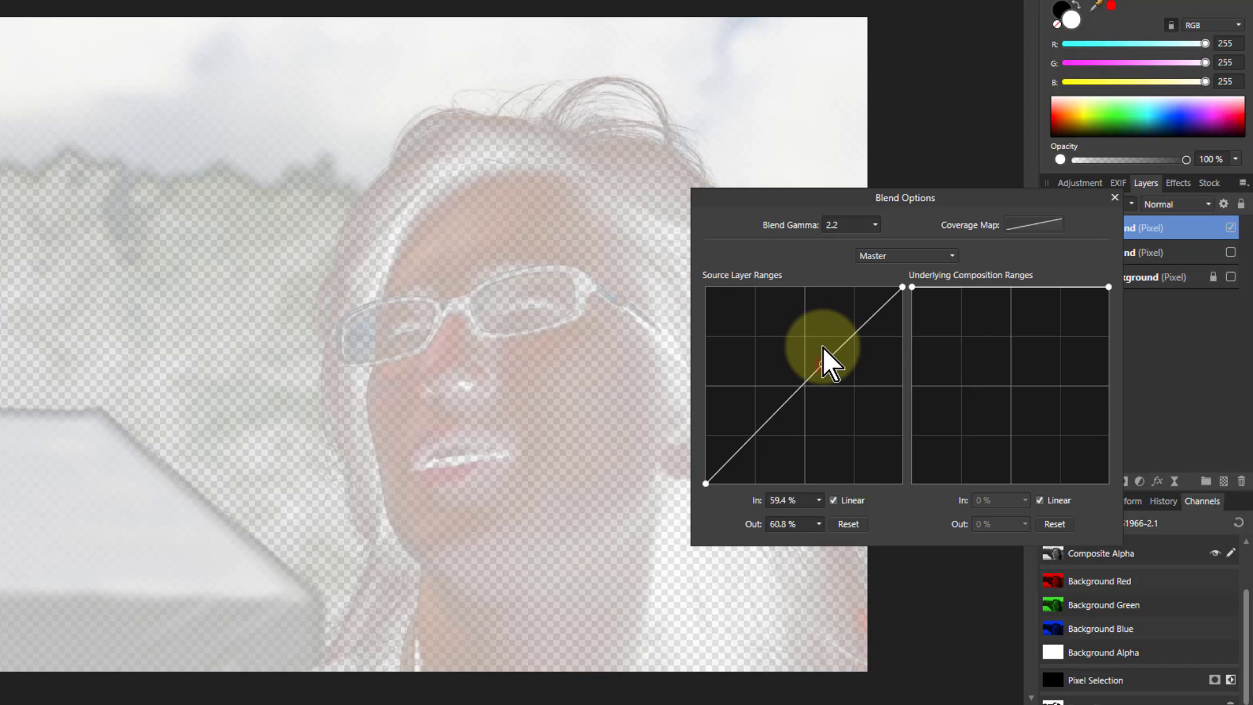
left_click_drag(831, 359, 807, 291)
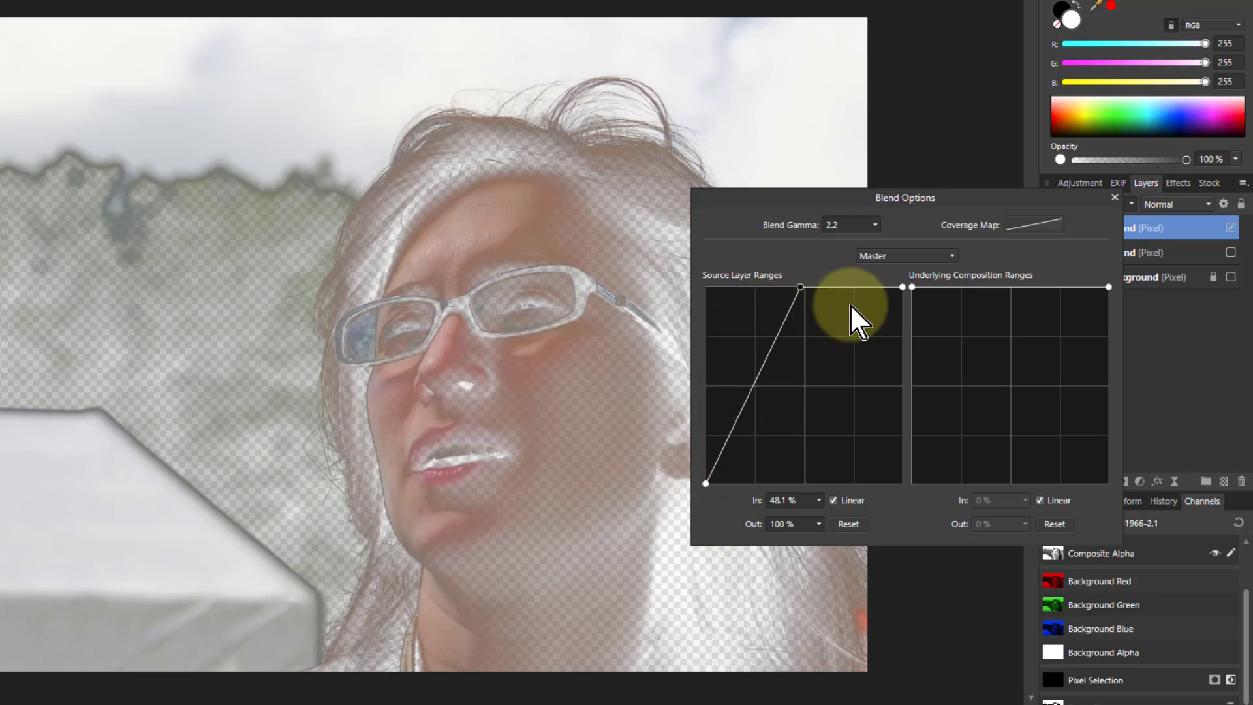
mouse_move(999, 200)
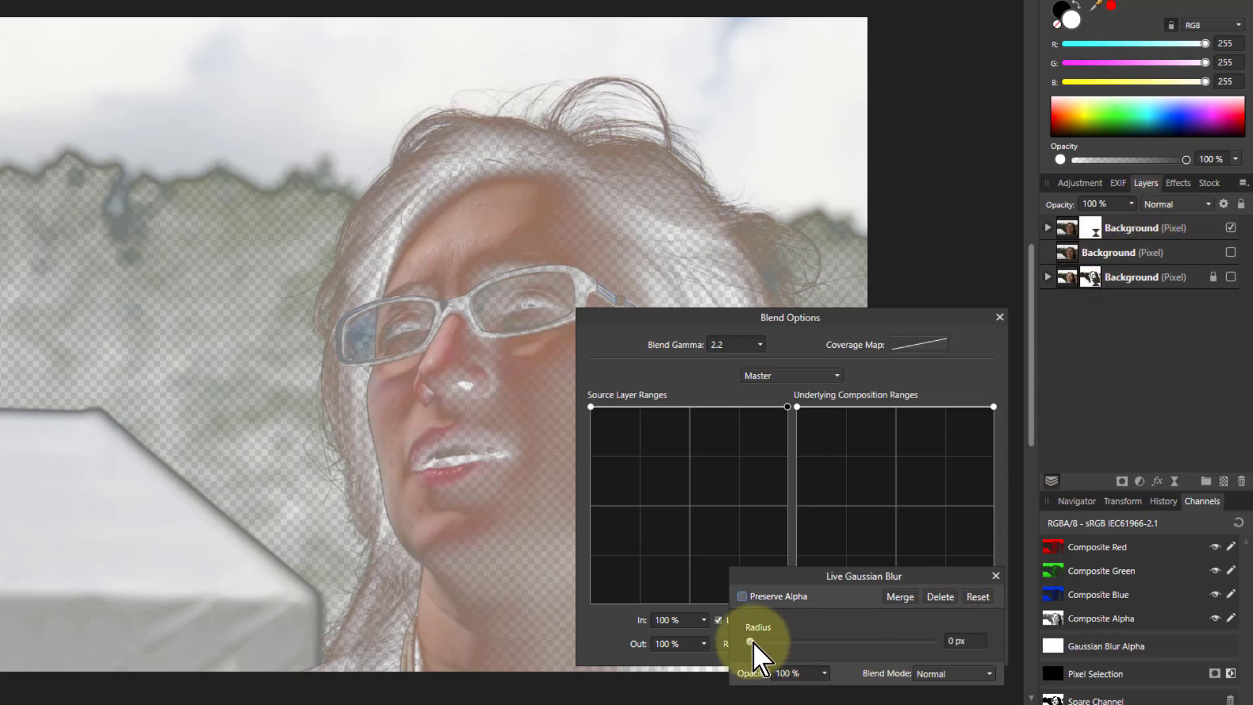
Step: Give the duplicate a heavy live Gaussian blur near 28.6 px and nest it inside the top layer
left_click_drag(747, 641, 851, 641)
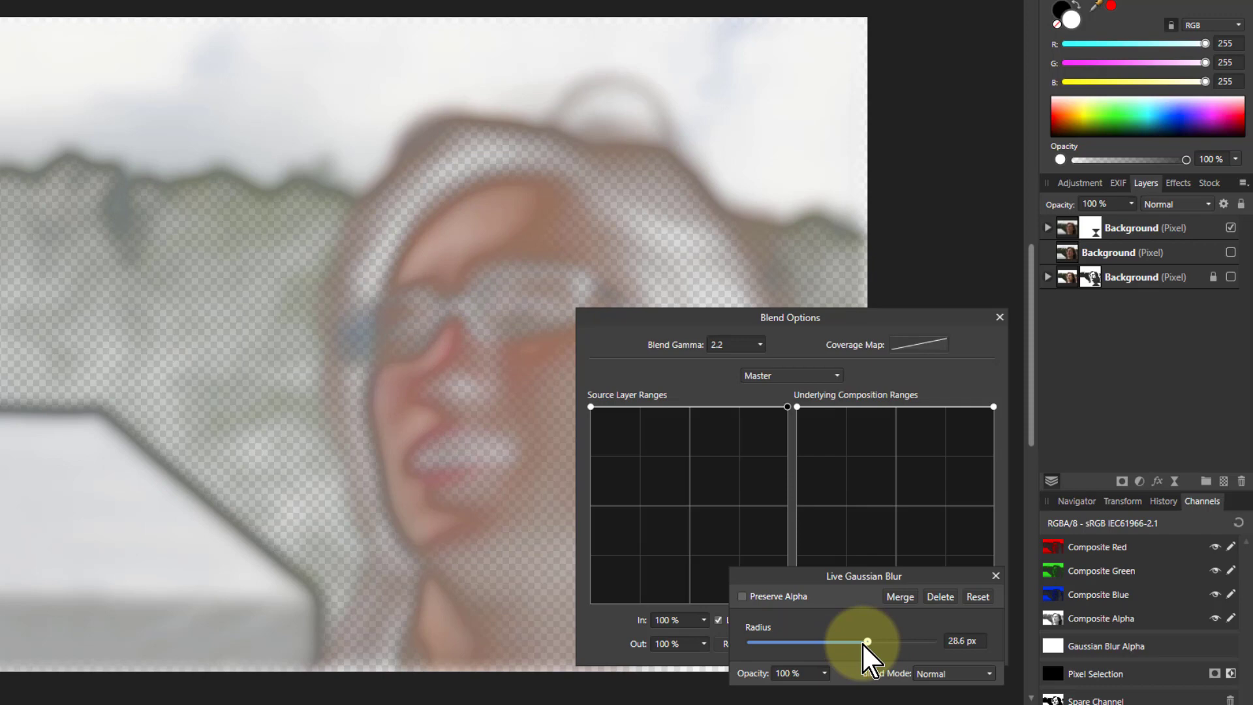
left_click_drag(868, 641, 879, 642)
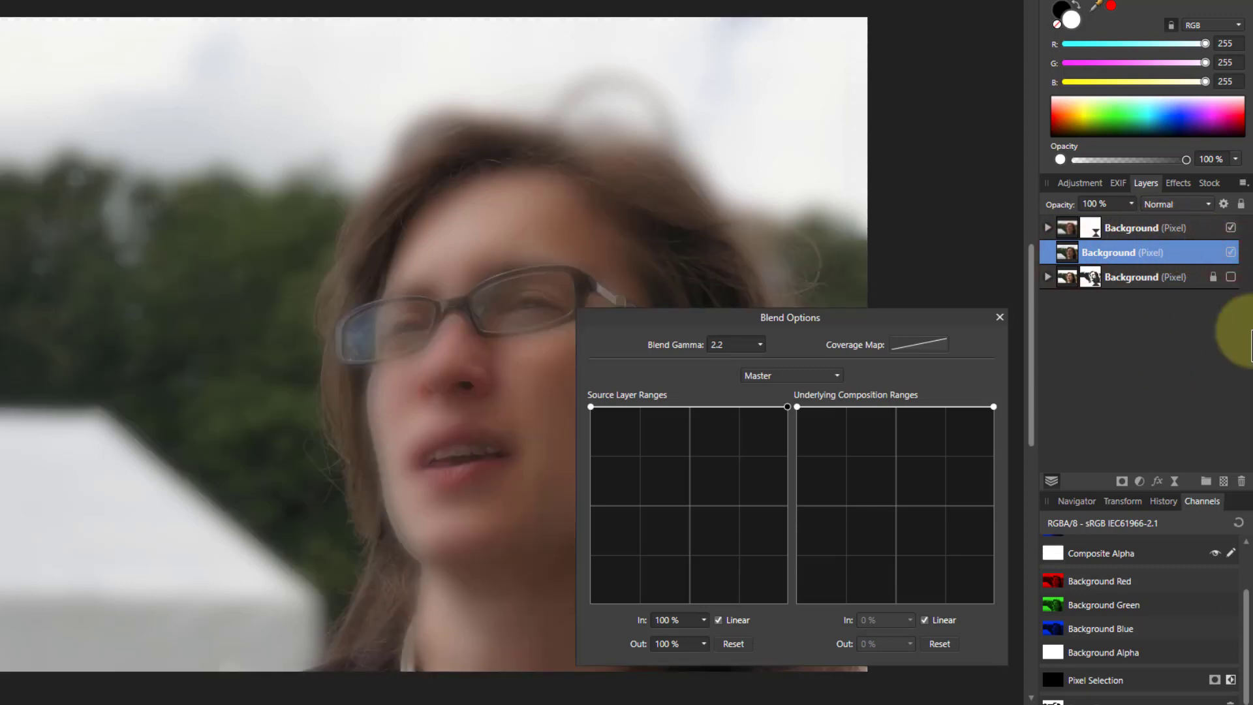
left_click_drag(789, 317, 741, 353)
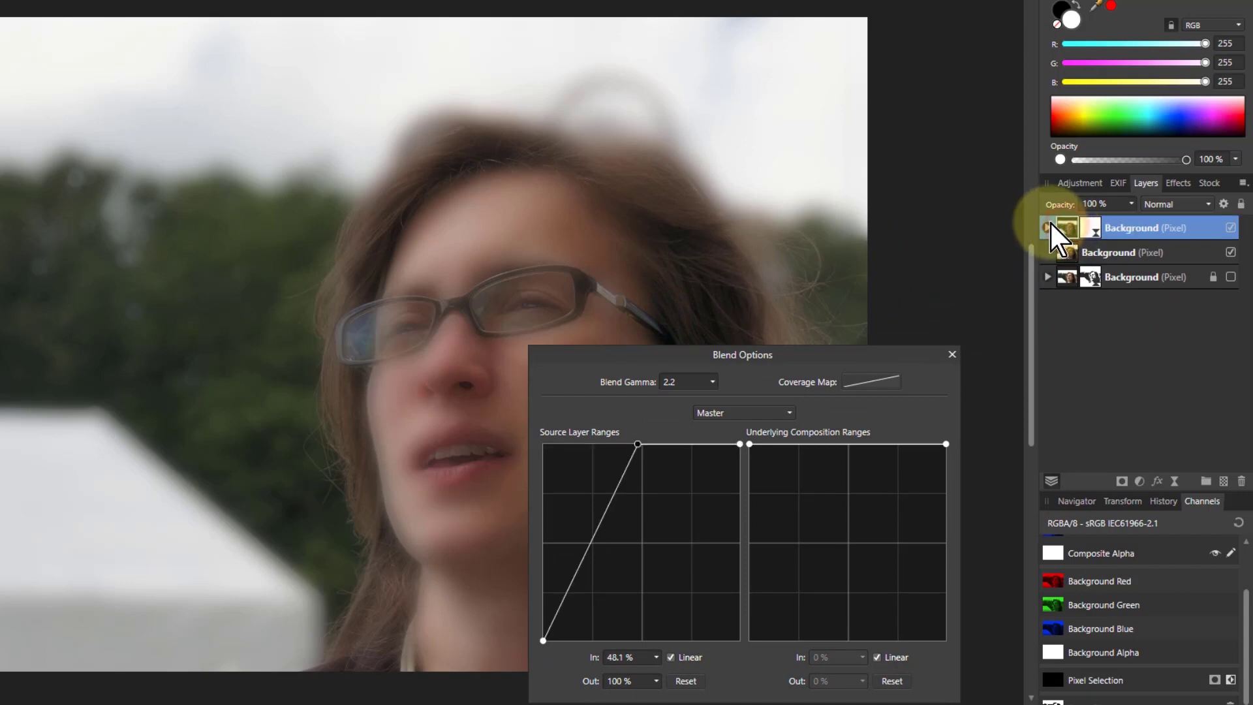
Step: Set the top duplicate layer's blend mode to Screen
left_click(1174, 203)
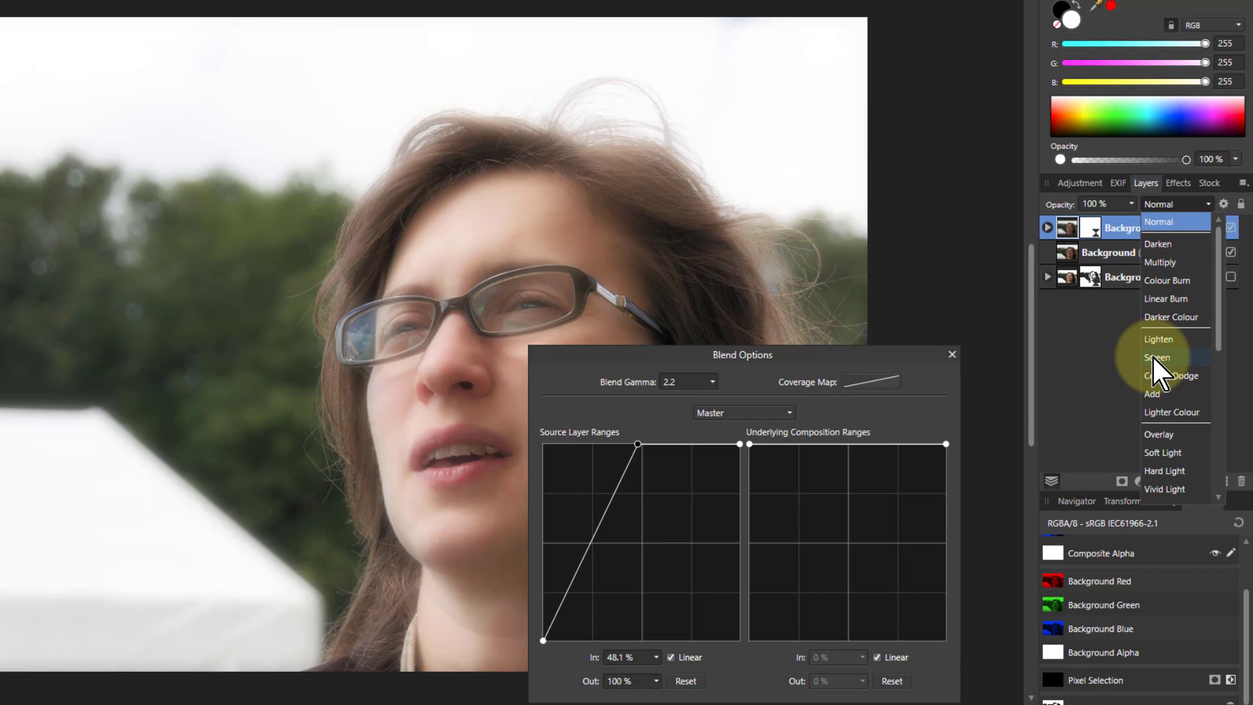
left_click(1157, 357)
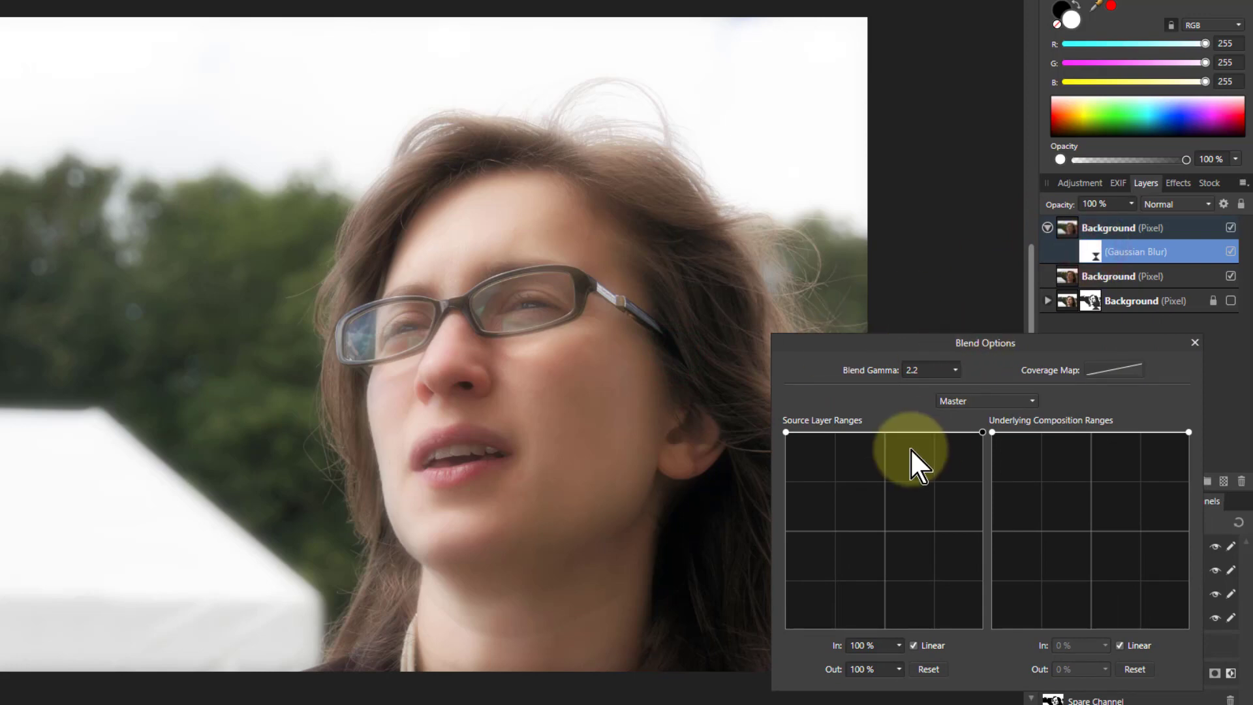
Step: Fade the glow out of dark tones, uncheck Linear and add a lower node for a smooth S-curve
left_click_drag(982, 432, 881, 432)
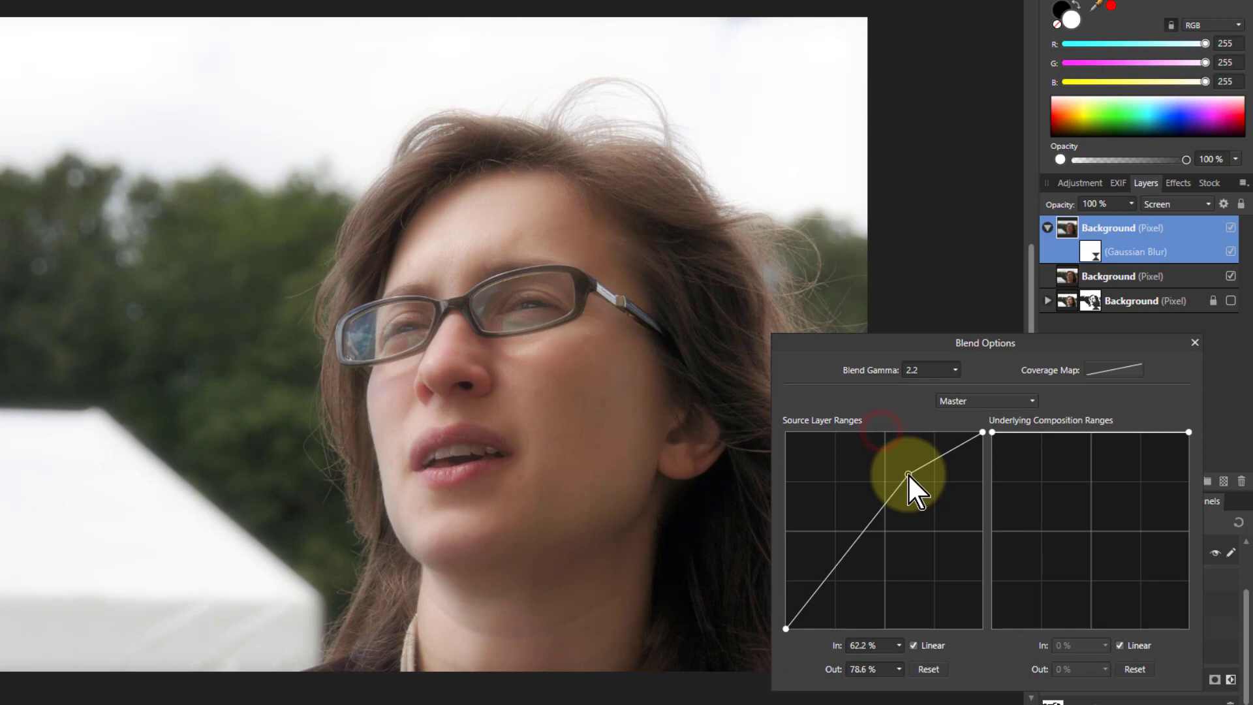
left_click_drag(906, 471, 931, 432)
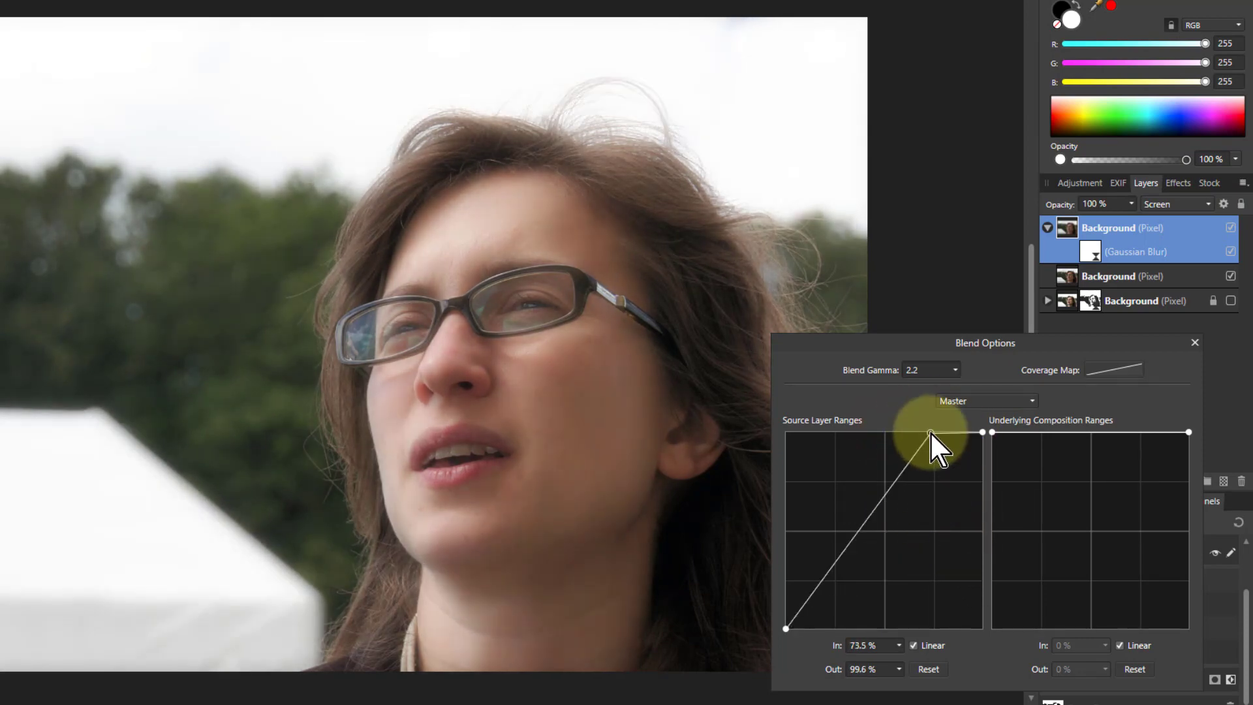
left_click(912, 644)
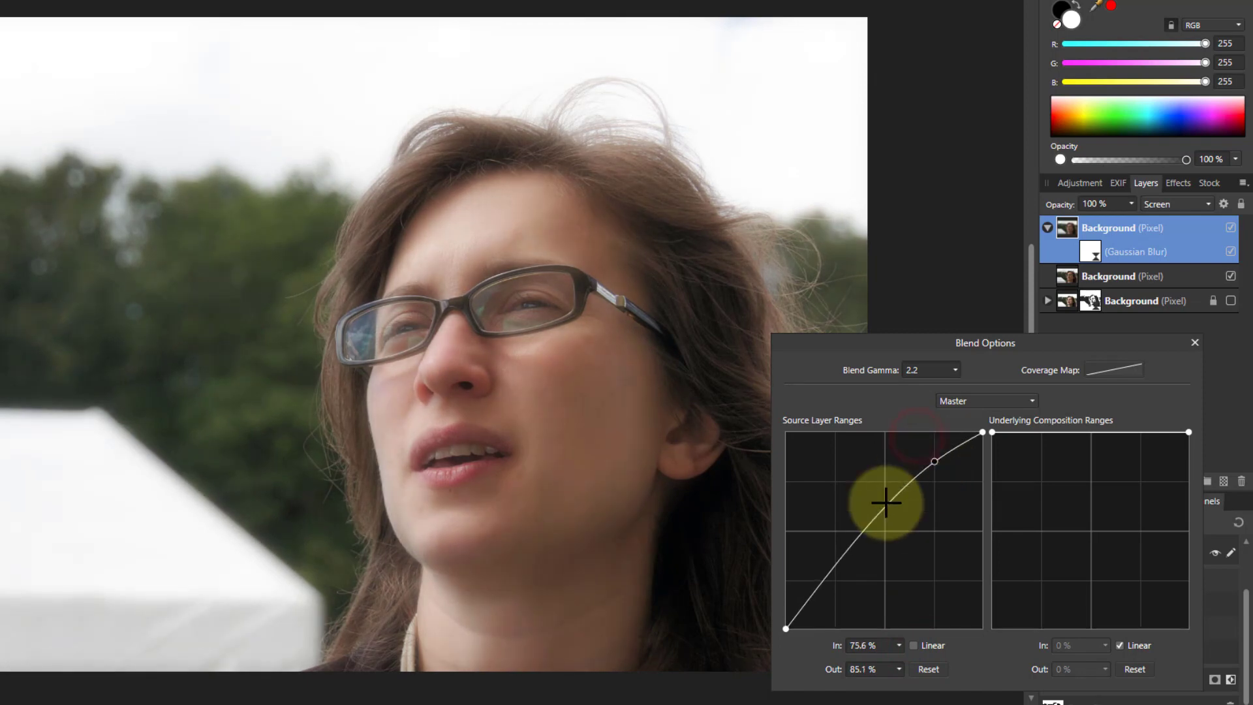
left_click_drag(886, 503, 943, 459)
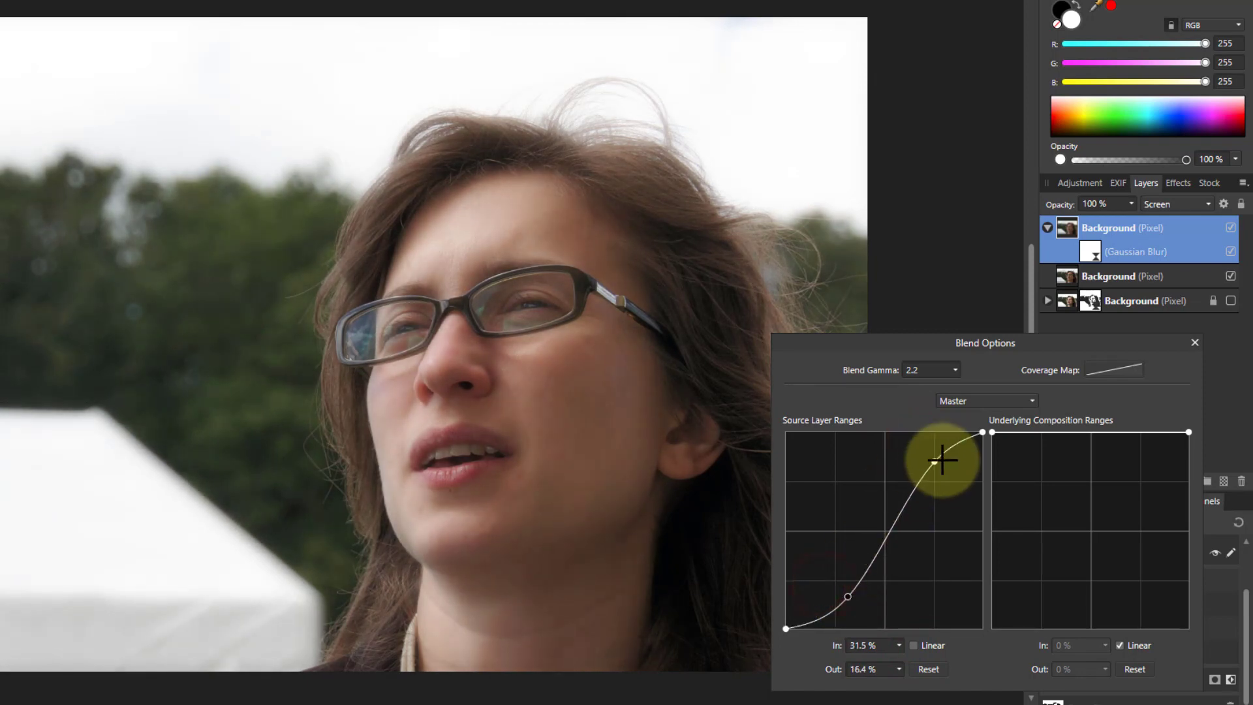
left_click_drag(941, 460, 935, 467)
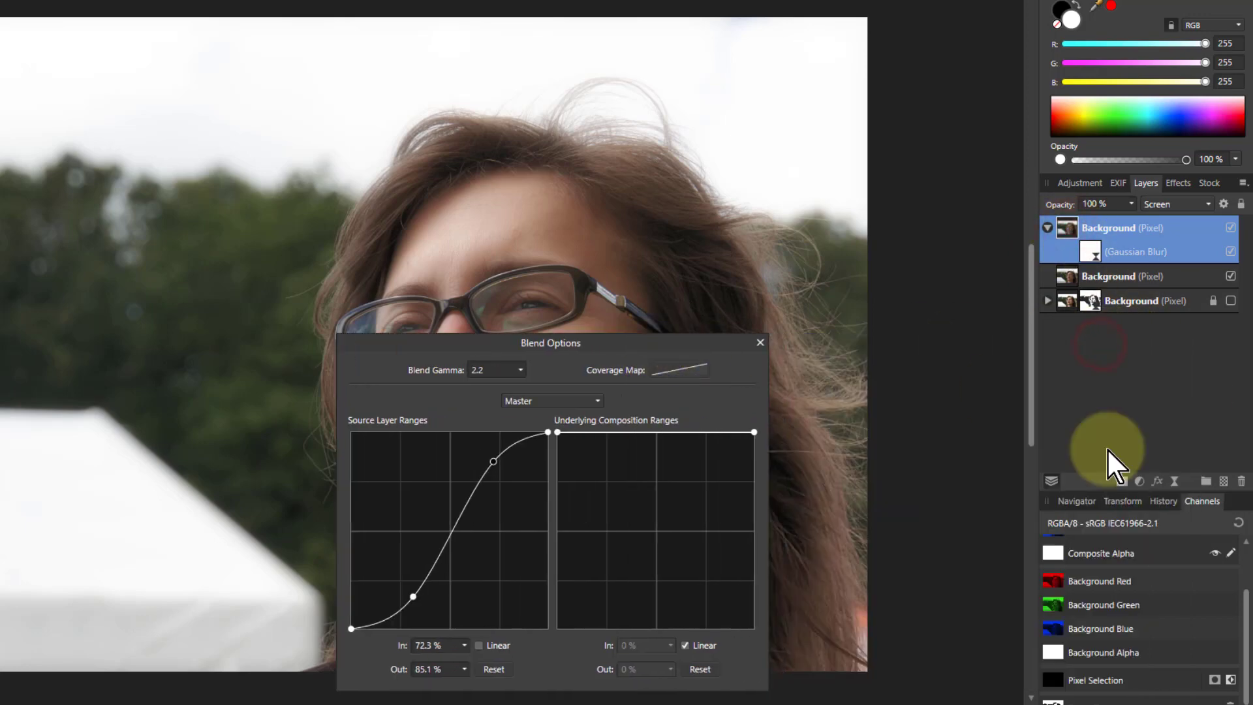
Step: Nest a Curves adjustment in the glow layer with its midpoint pulled down to darken midtones
left_click(1120, 480)
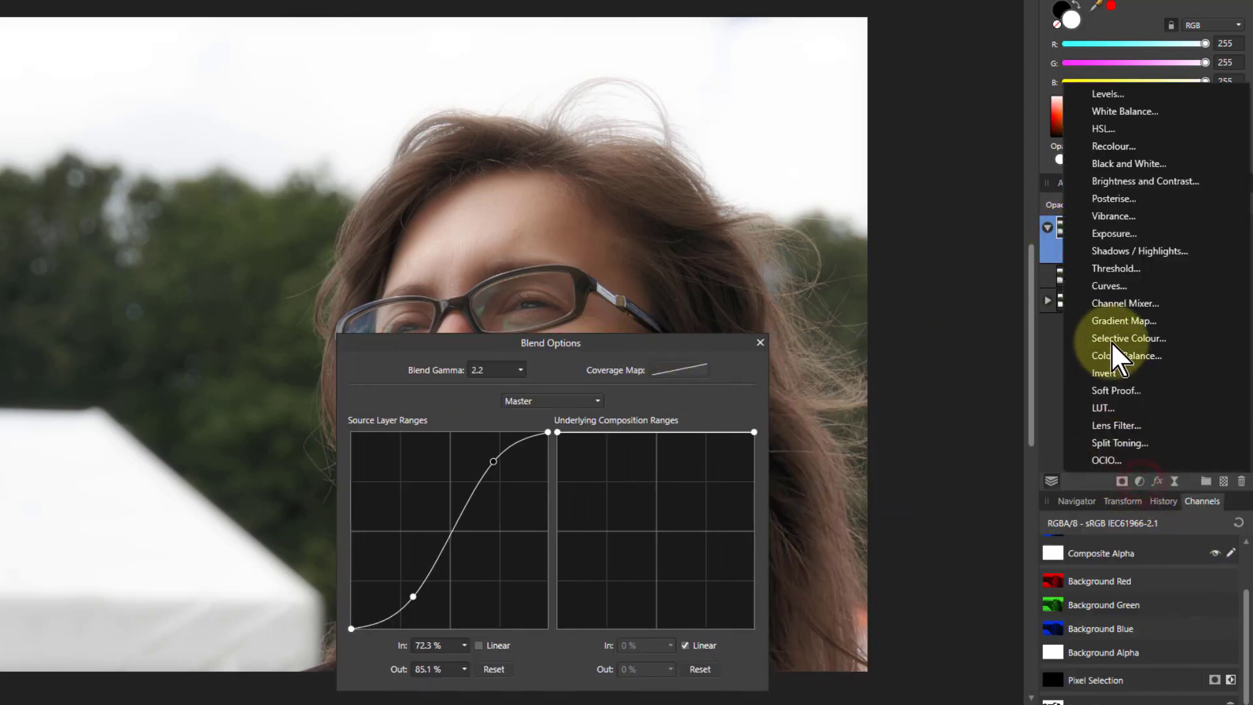
left_click(1109, 285)
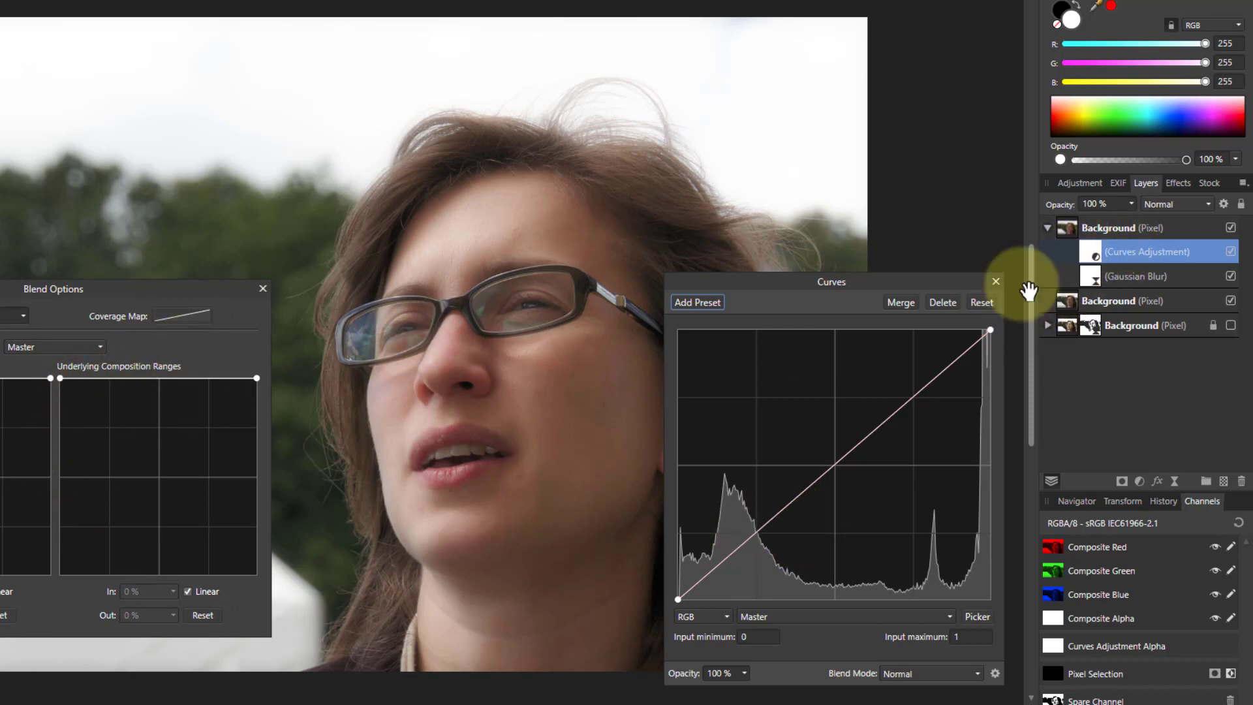
left_click(994, 281)
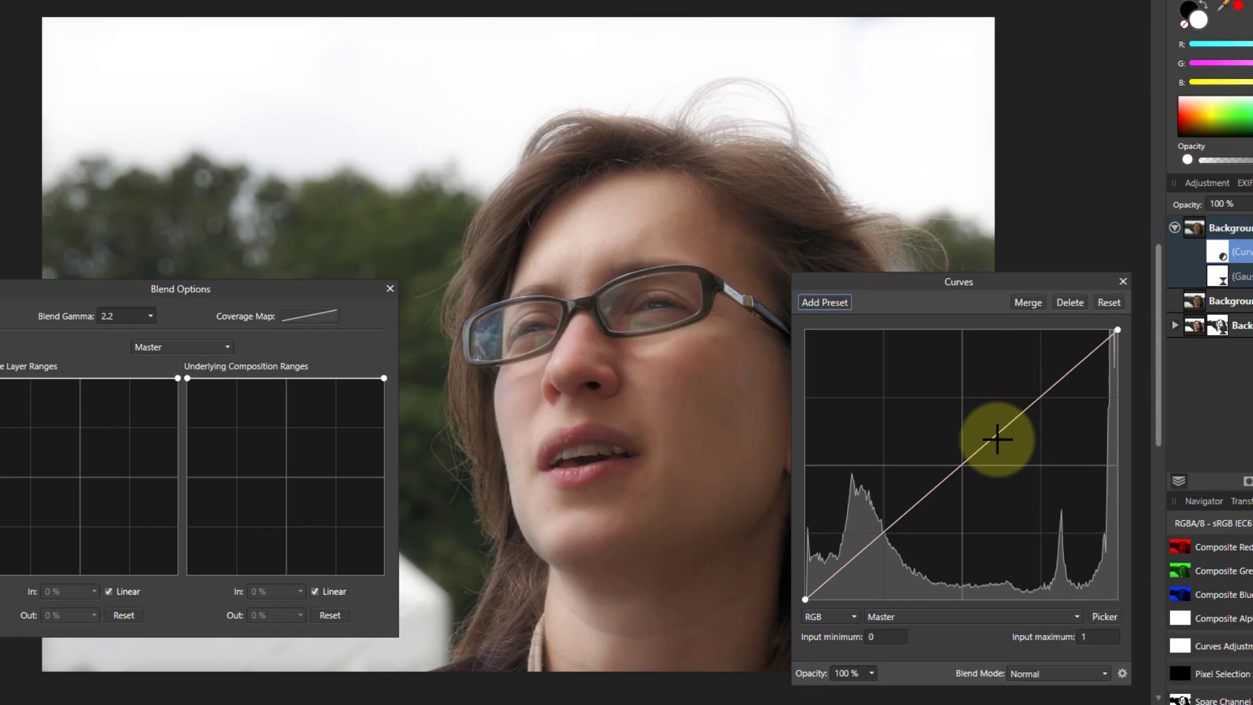
left_click_drag(997, 437, 1025, 471)
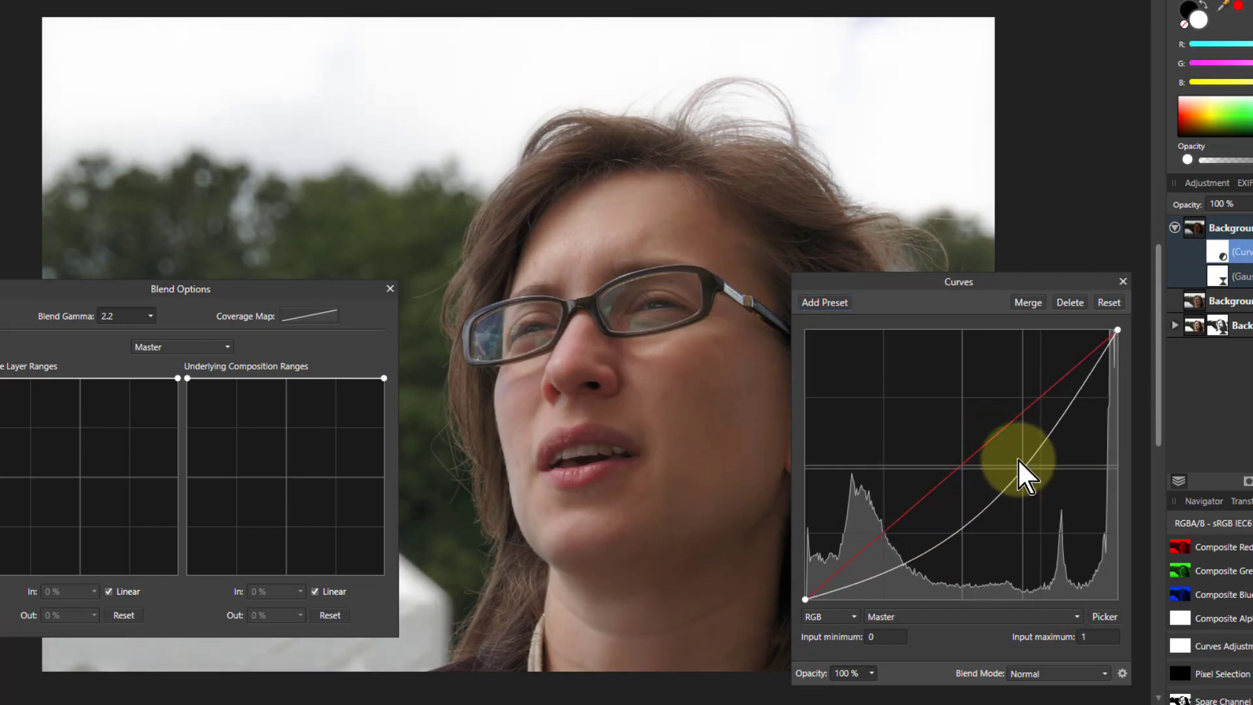
left_click_drag(1026, 471, 1034, 443)
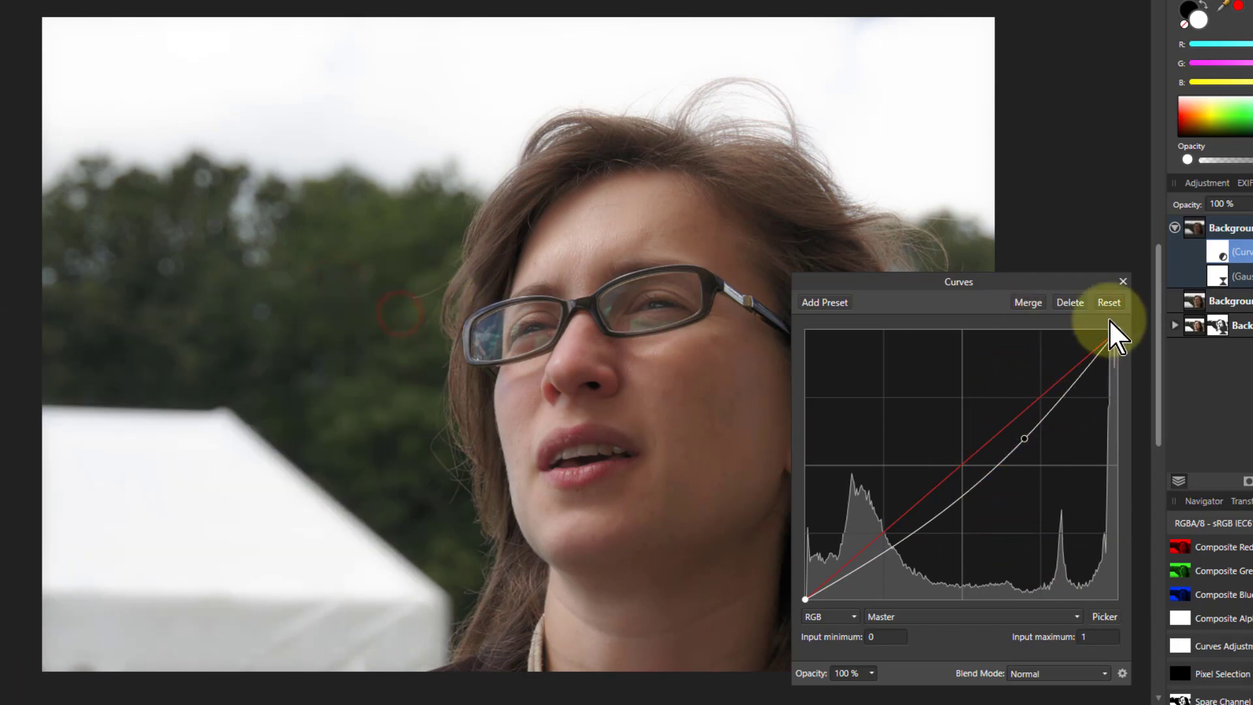
left_click(1109, 302)
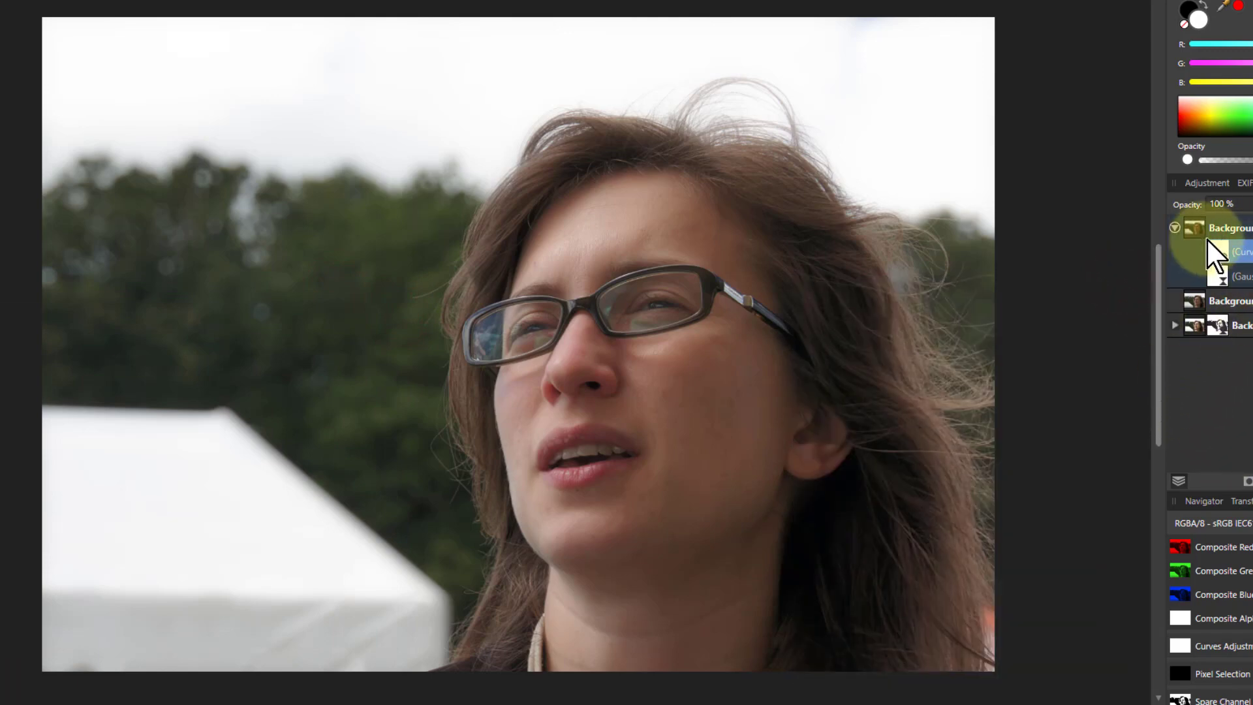
left_click(1231, 228)
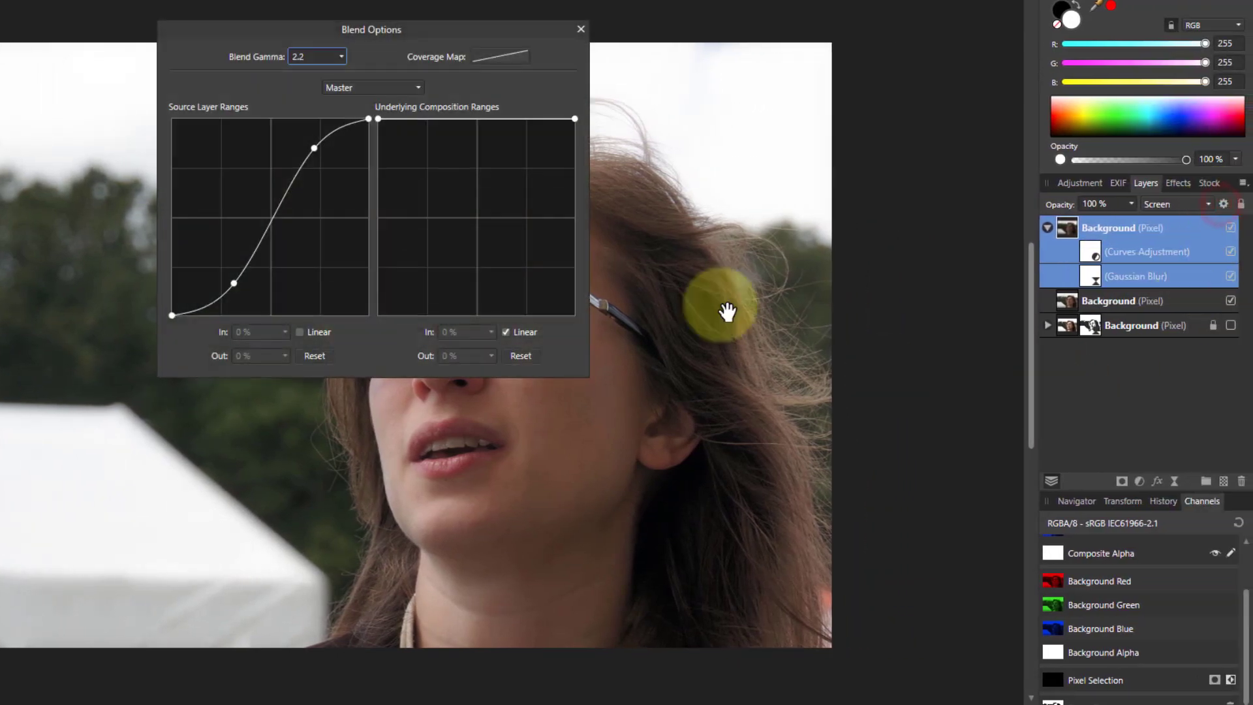
Step: Refine the glow's source-range S-curve, upper node near 75% in / 83% out, lower node lifted
left_click_drag(371, 29, 811, 289)
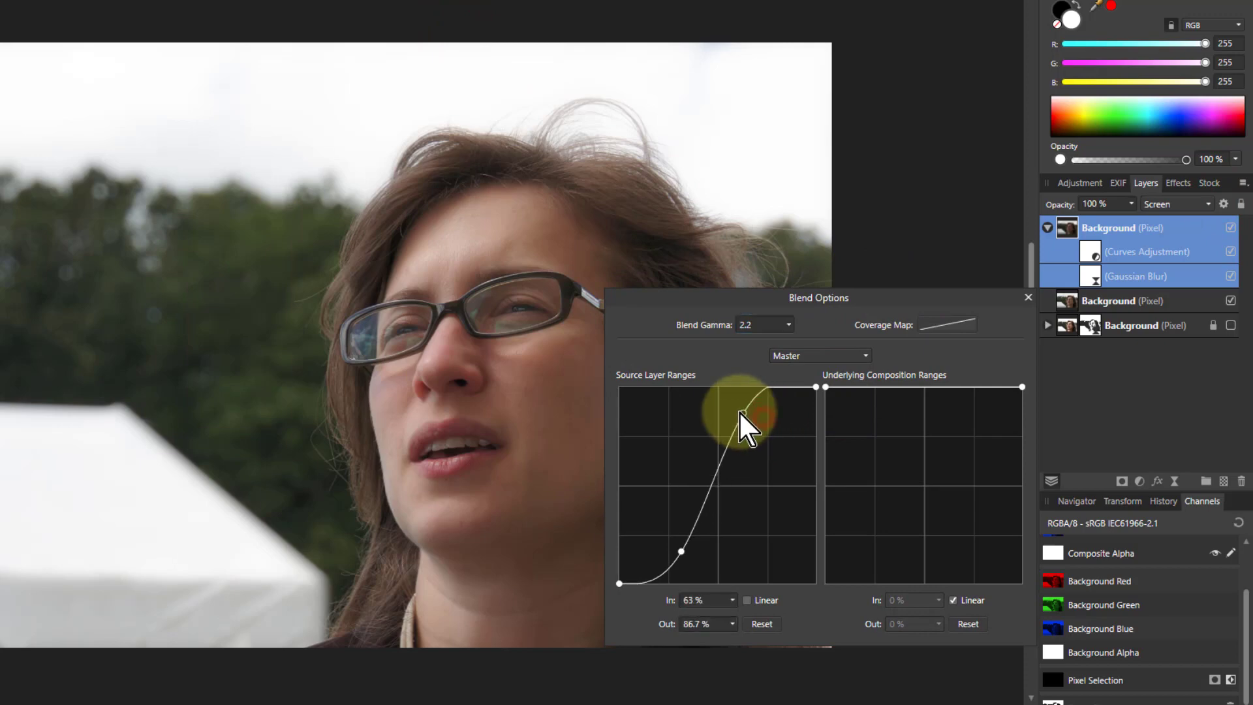
left_click_drag(743, 416, 771, 427)
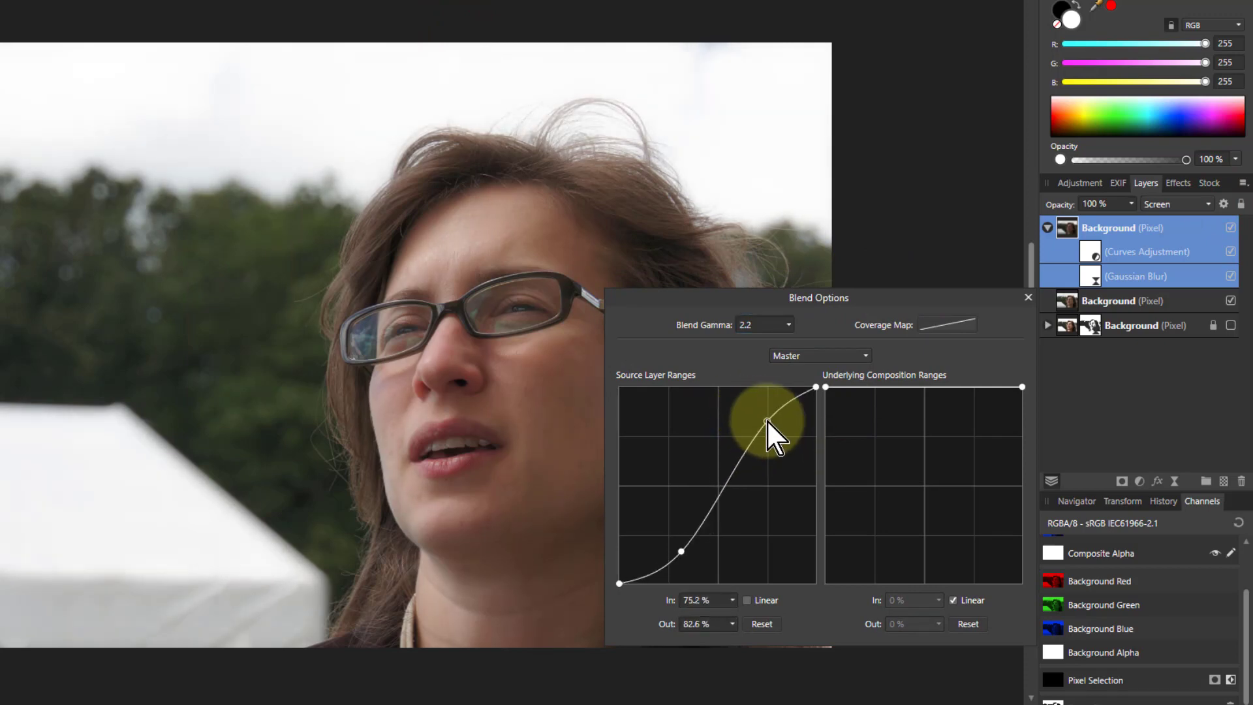
left_click_drag(763, 423, 667, 540)
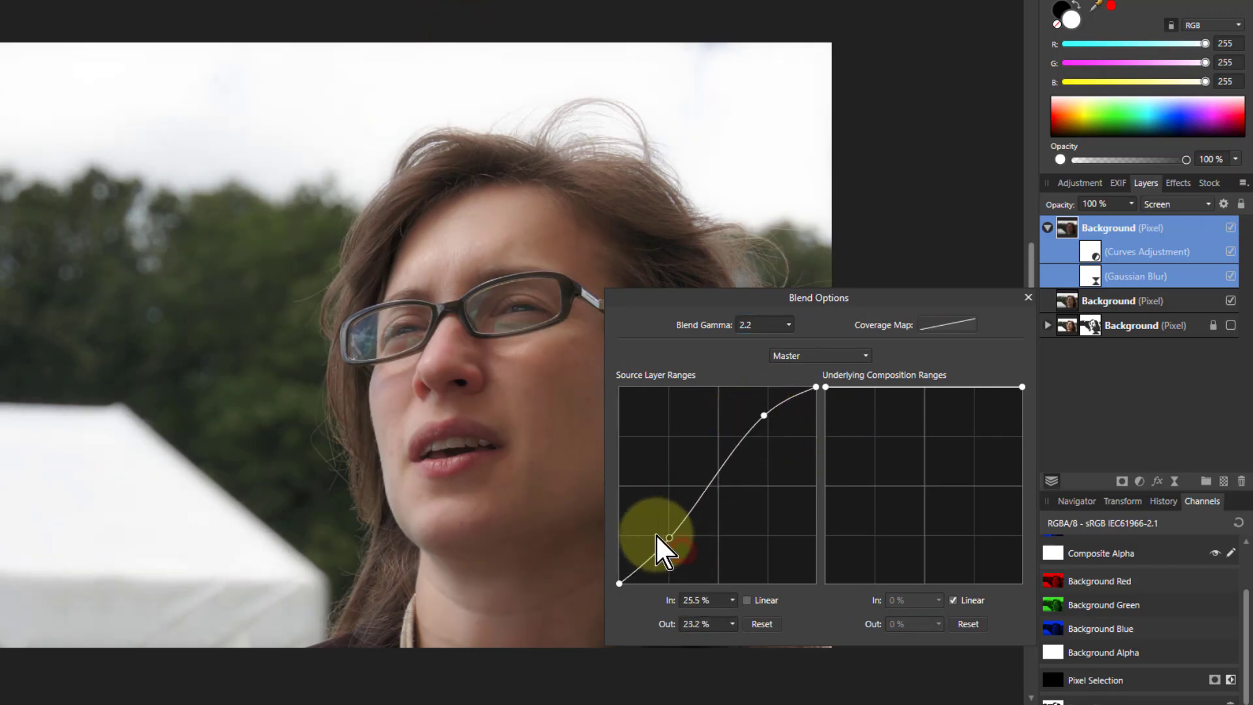